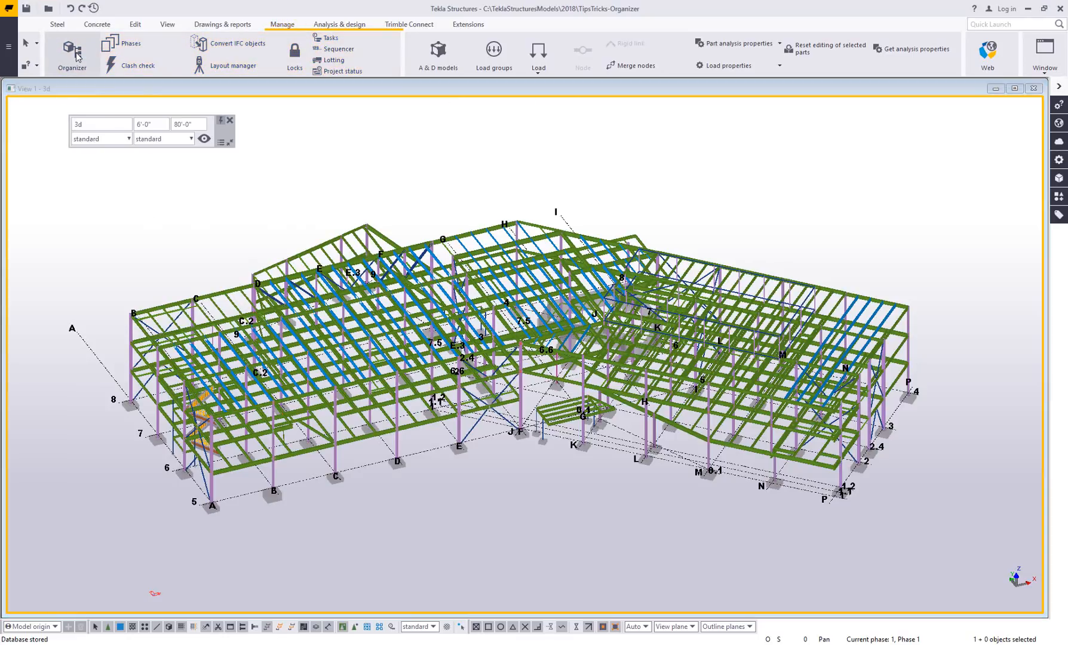
- Launch Organizer from the Manage tab, bringing up the Synchronize prompt
{"action": "left_click", "coordinate": [71, 53]}
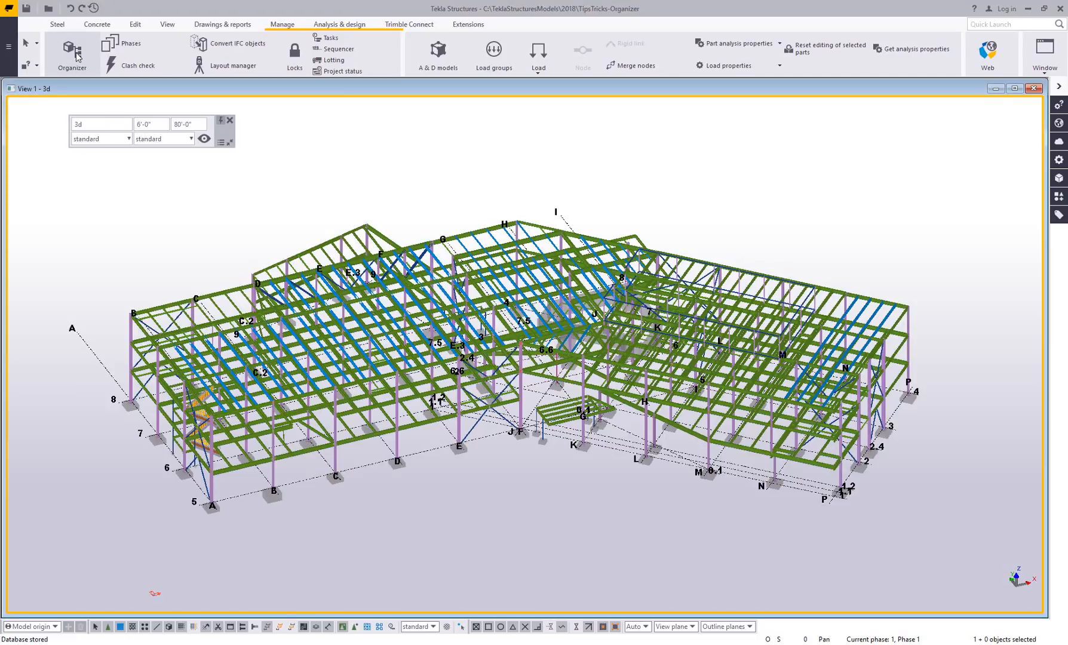
{"action": "left_click", "coordinate": [71, 55]}
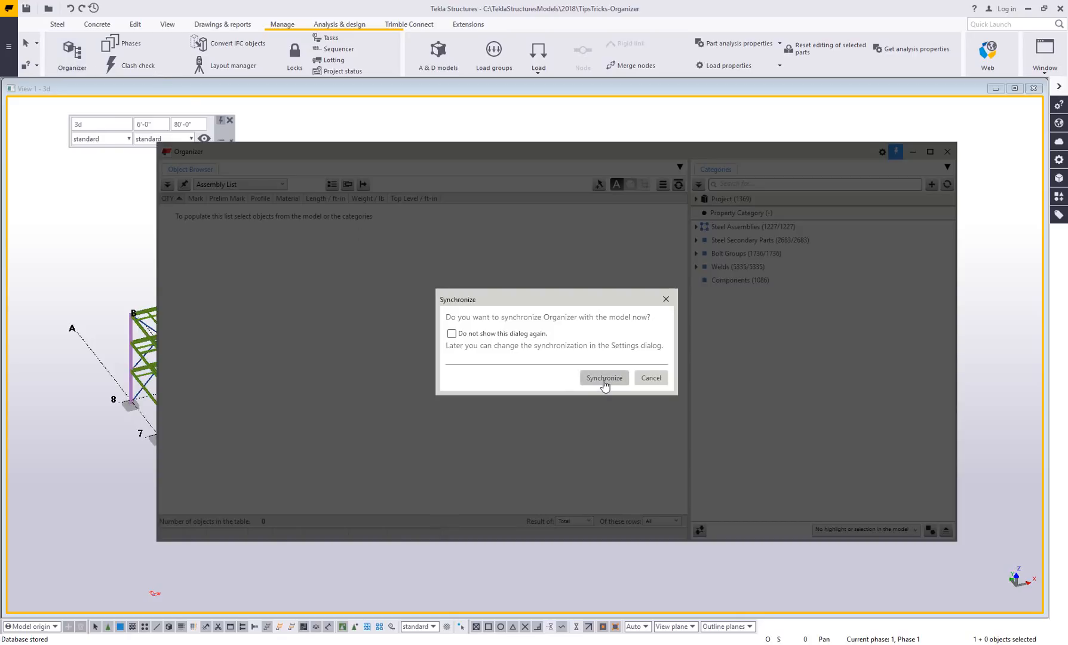
- Synchronize Organizer with the steel model and let its categories load
{"action": "left_click", "coordinate": [604, 378]}
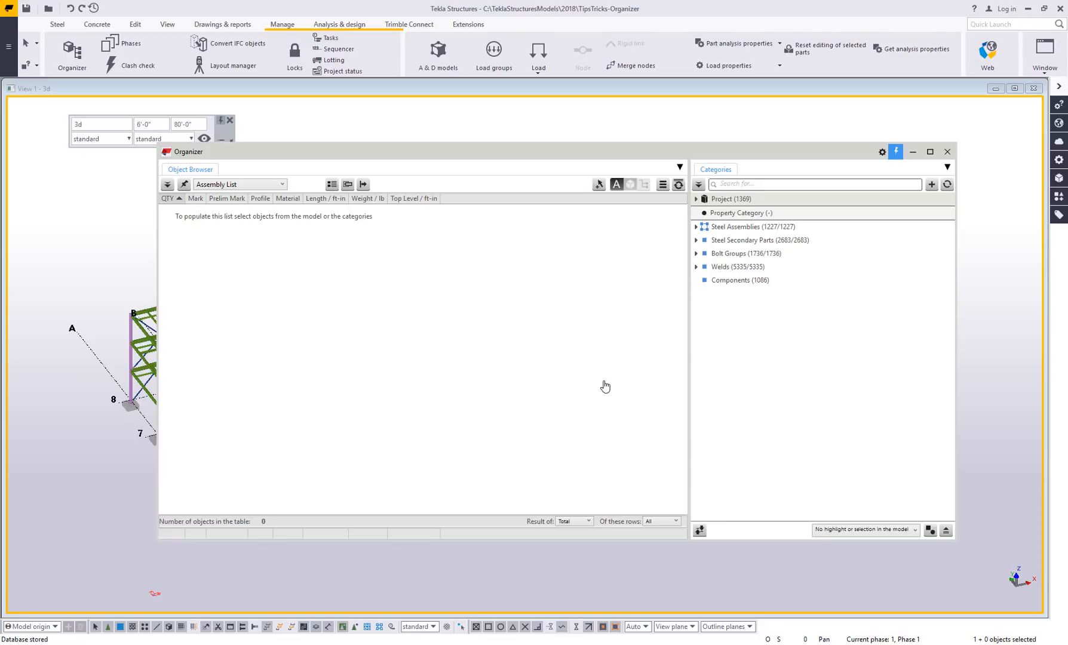
{"action": "mouse_move", "coordinate": [467, 362]}
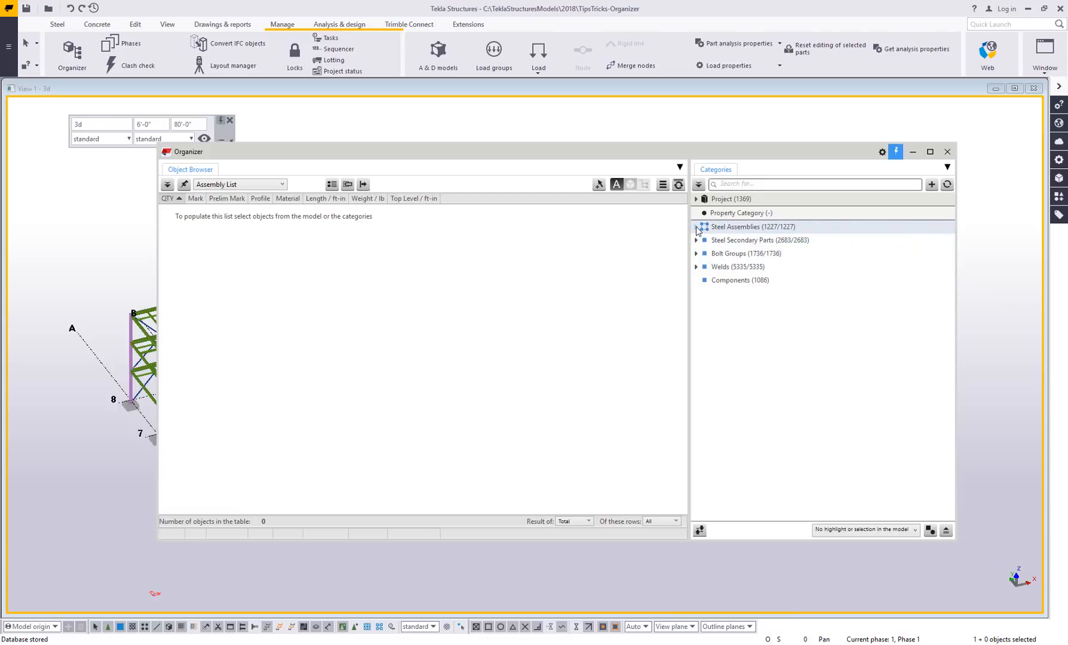
- Expand Steel Assemblies and Steel Secondary Parts to show BEAM, COLUMN, ANGLE and plate subgroups
{"action": "left_click", "coordinate": [696, 226]}
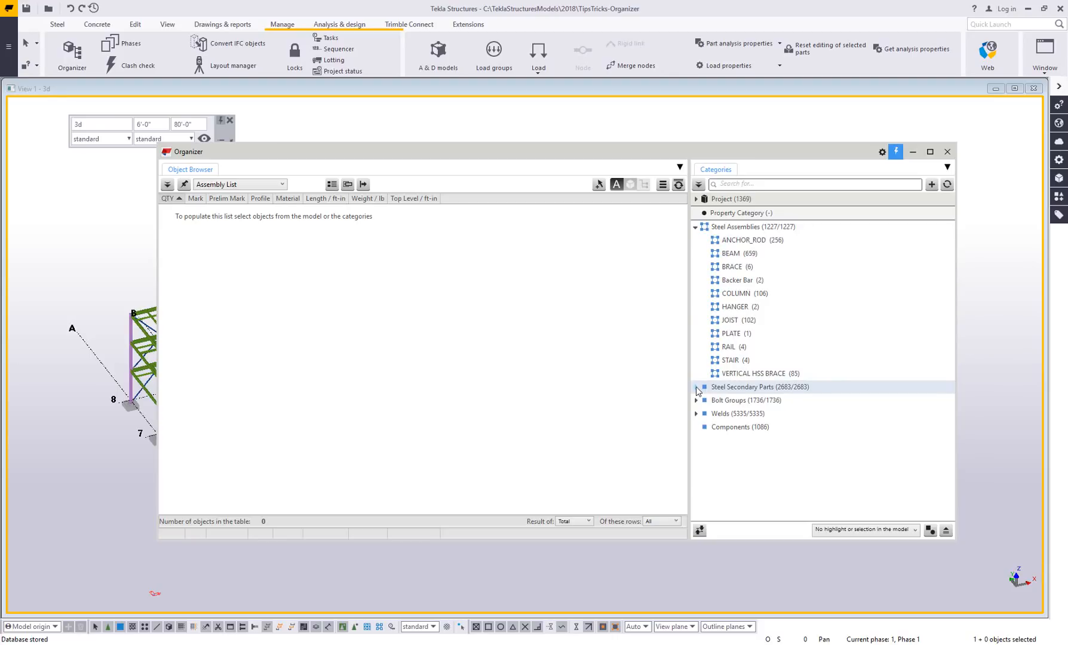
{"action": "left_click", "coordinate": [696, 390]}
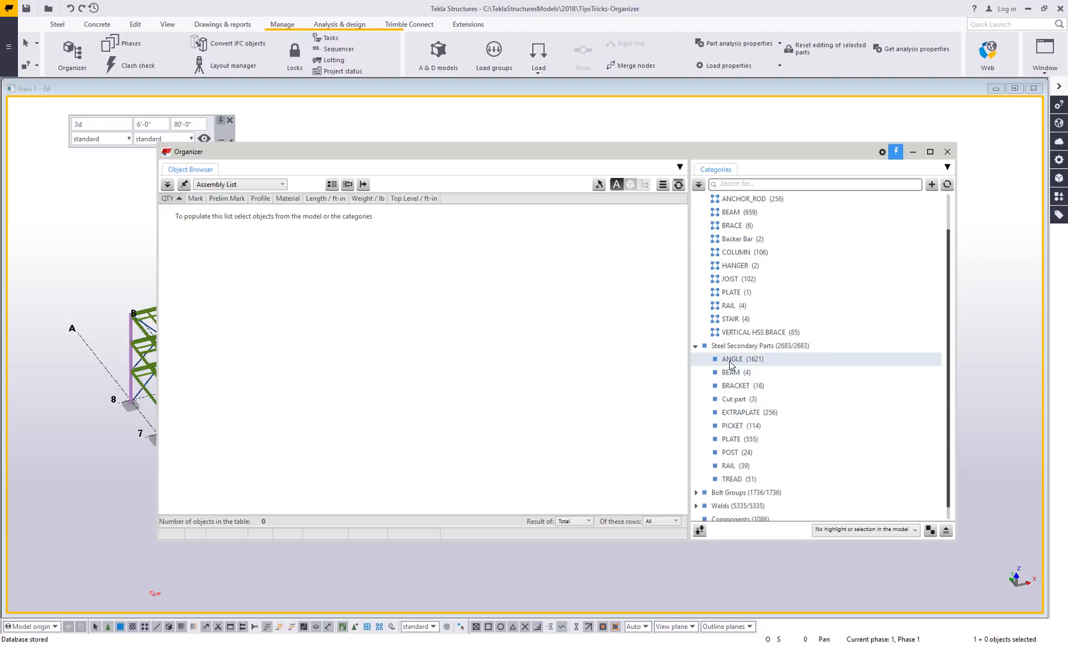
{"action": "left_click", "coordinate": [736, 372]}
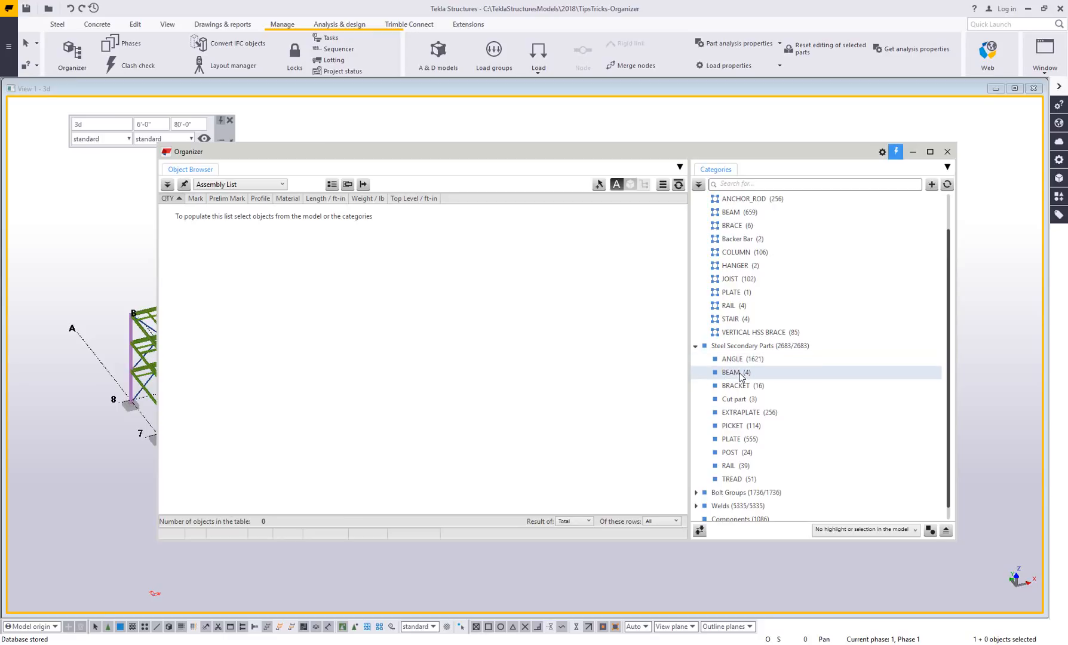
{"action": "left_click", "coordinate": [738, 438]}
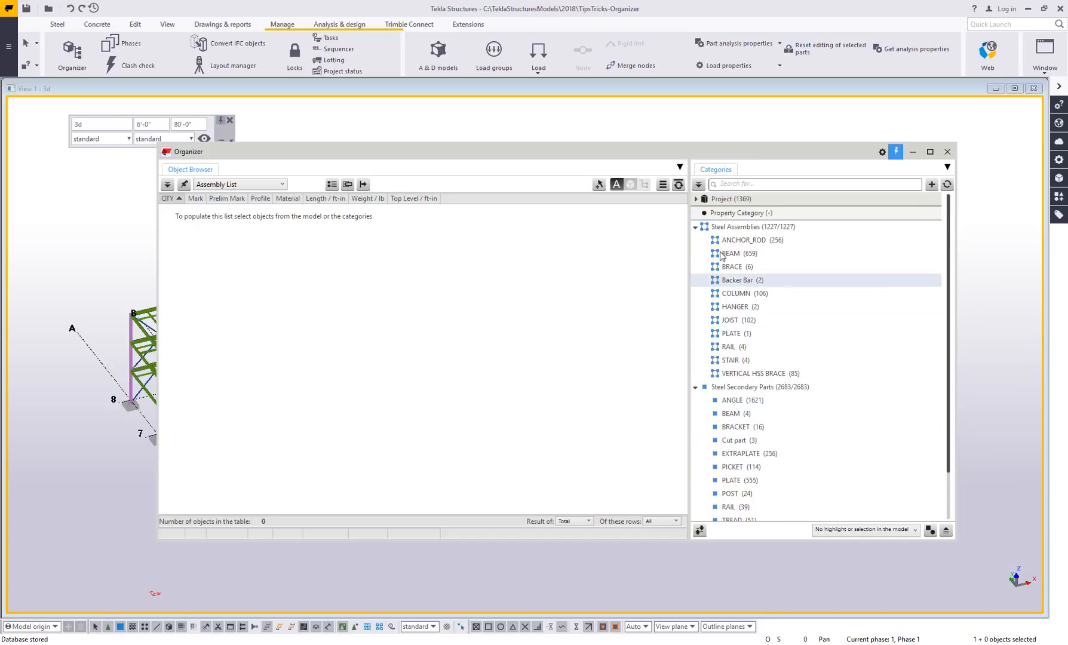
{"action": "left_click", "coordinate": [743, 240]}
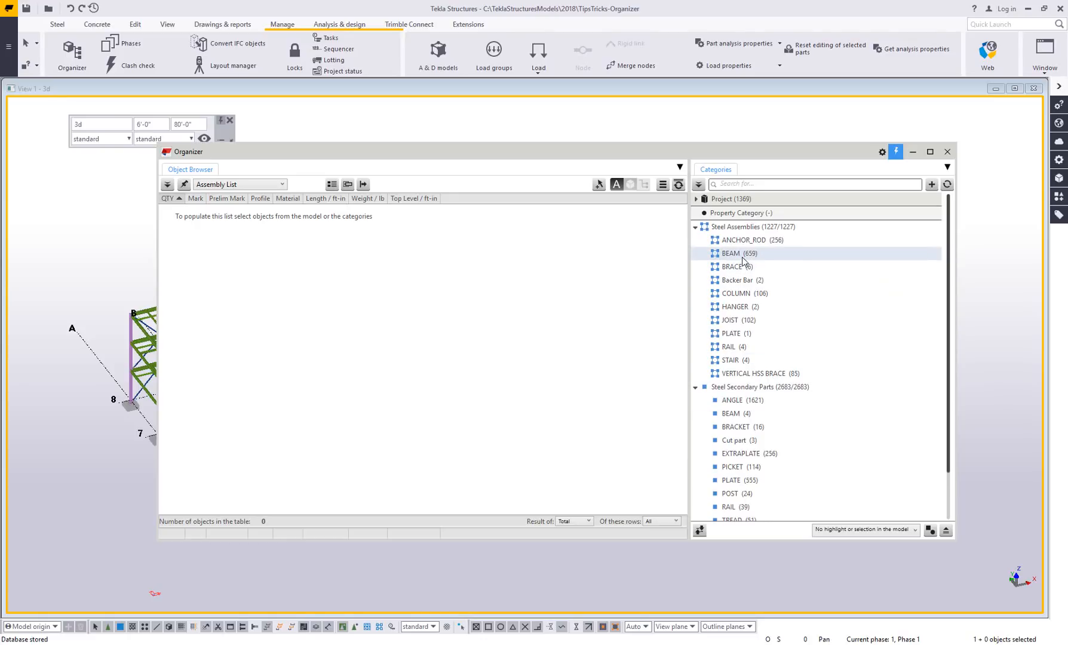
- List the 659 BEAM assemblies in Organizer and pick one beam row
{"action": "left_click", "coordinate": [732, 252]}
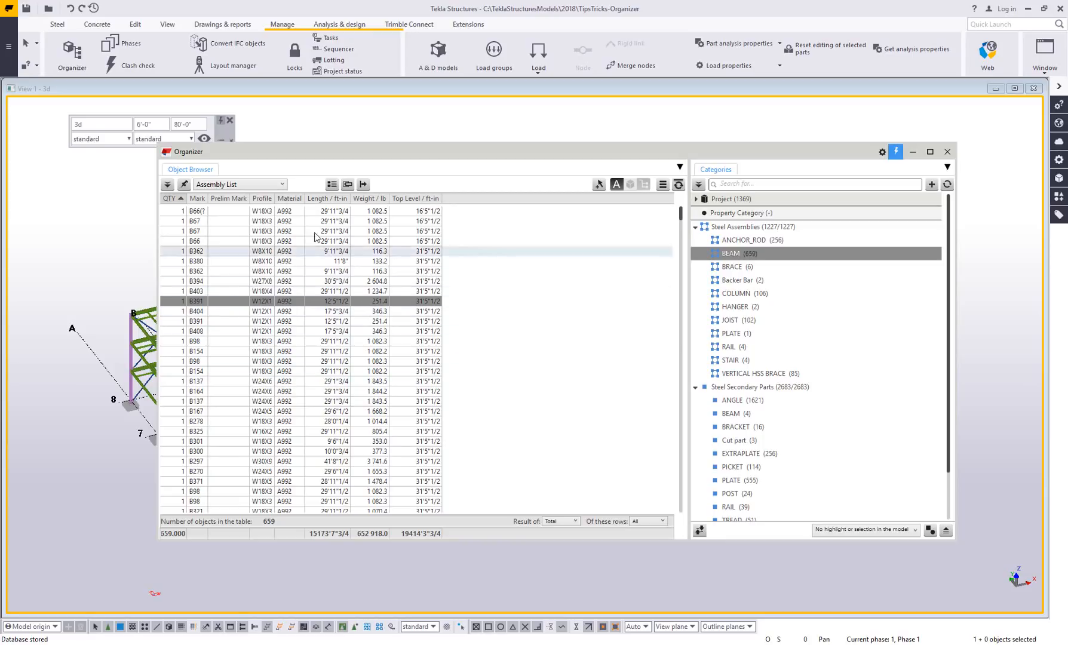
{"action": "left_click", "coordinate": [198, 261]}
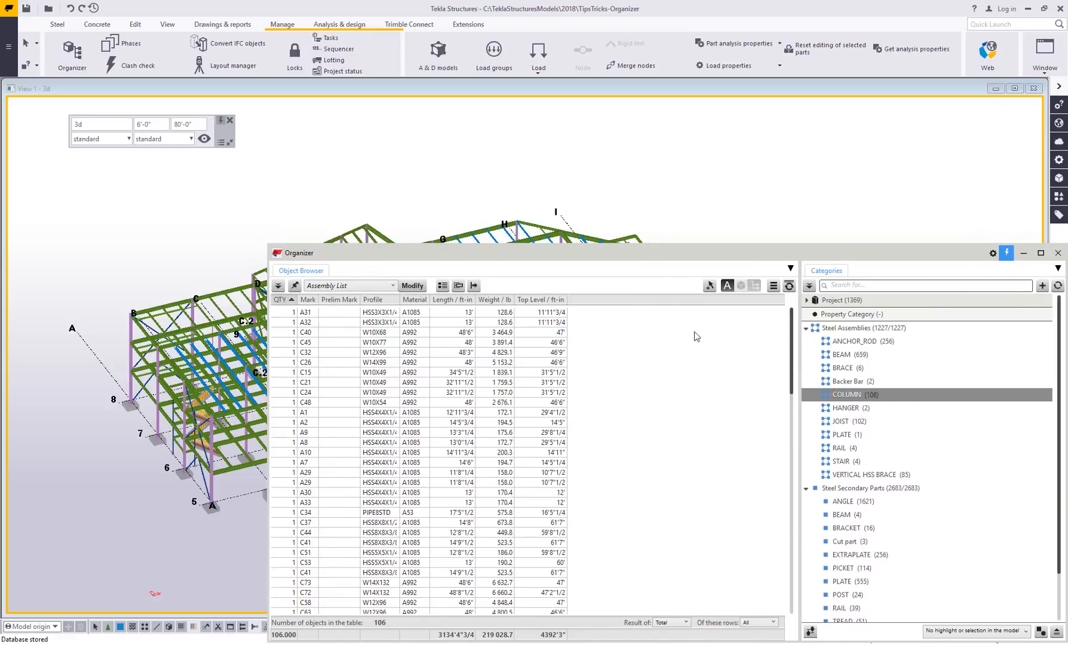
{"action": "mouse_move", "coordinate": [727, 285]}
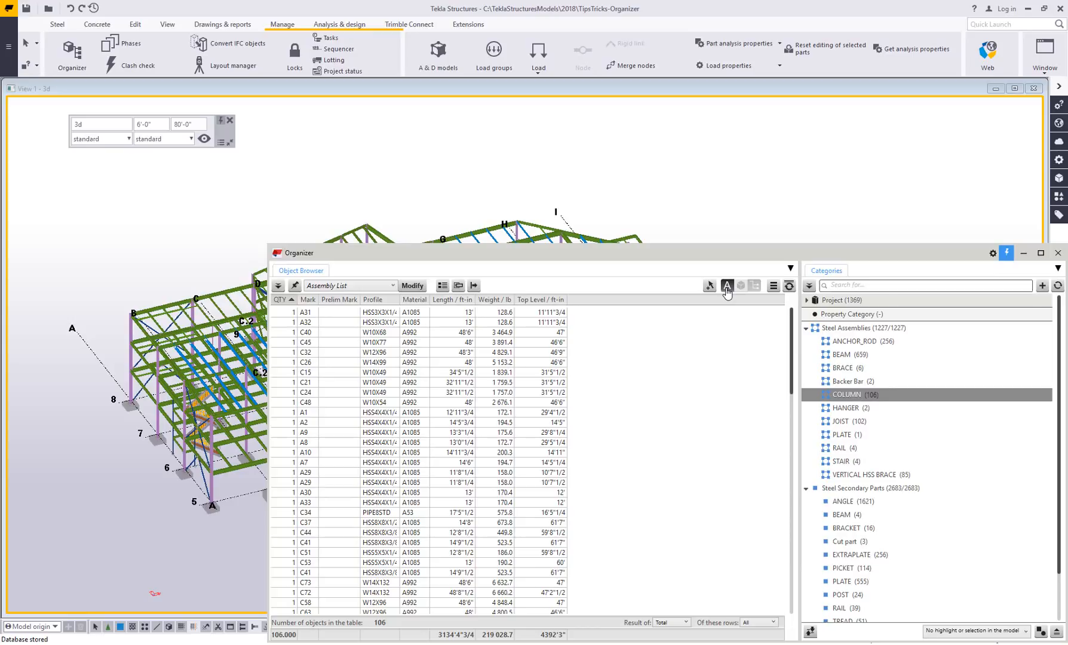
{"action": "mouse_move", "coordinate": [727, 285]}
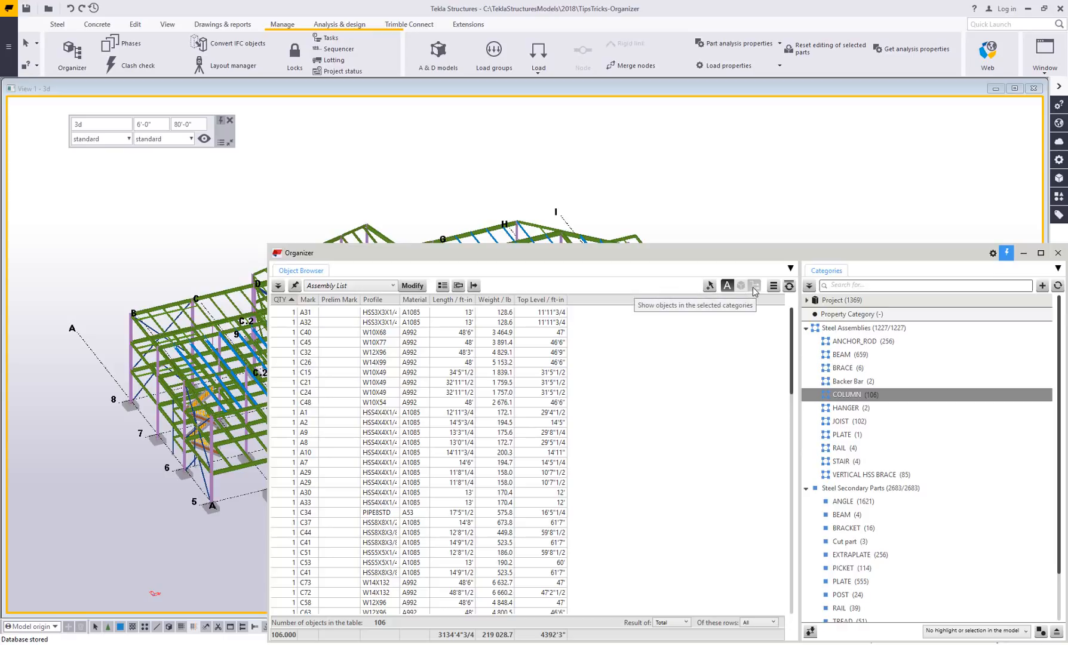
{"action": "mouse_move", "coordinate": [726, 286]}
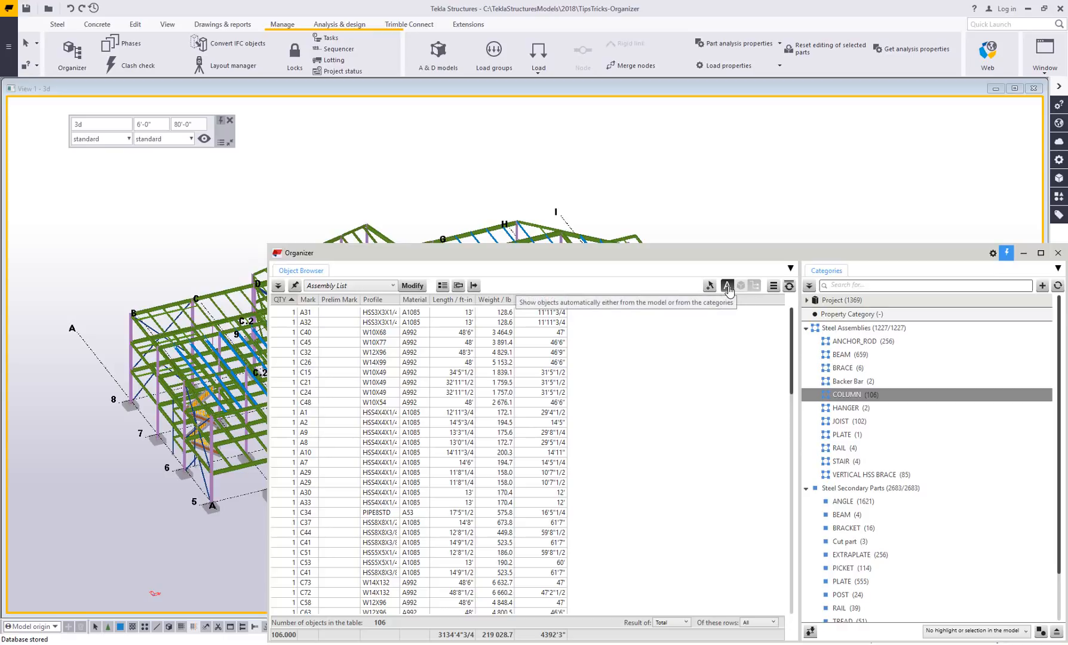
- Set the object list to 'Show objects selected in the model', leaving it empty
{"action": "left_click", "coordinate": [742, 286]}
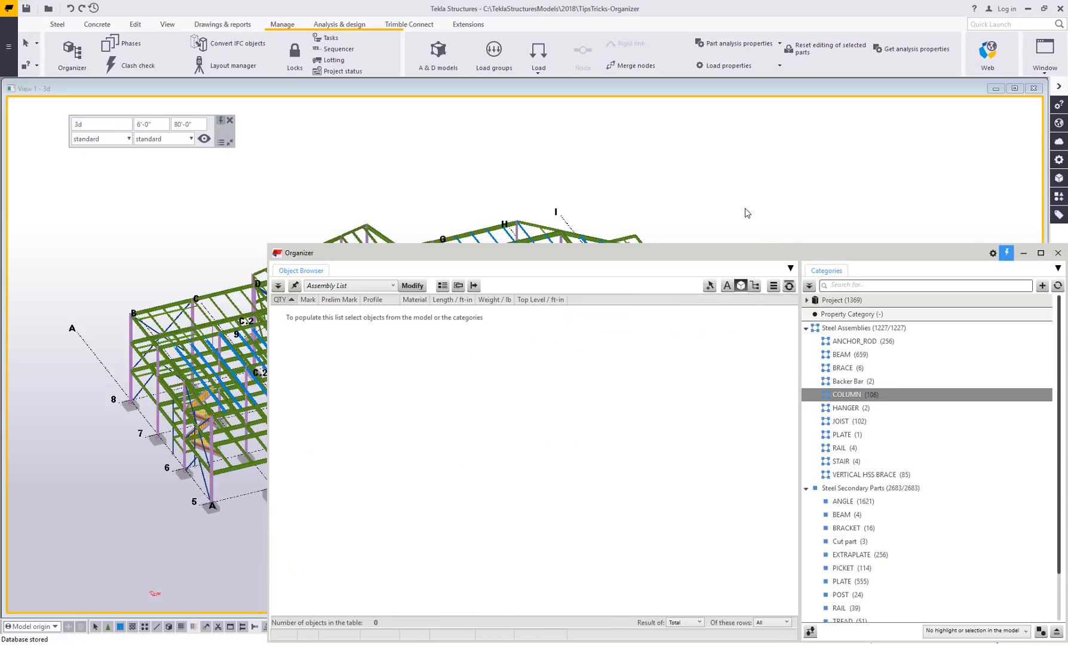
- Pick part of the structure in the 3D view so Organizer lists 83 assemblies
{"action": "left_click", "coordinate": [844, 354]}
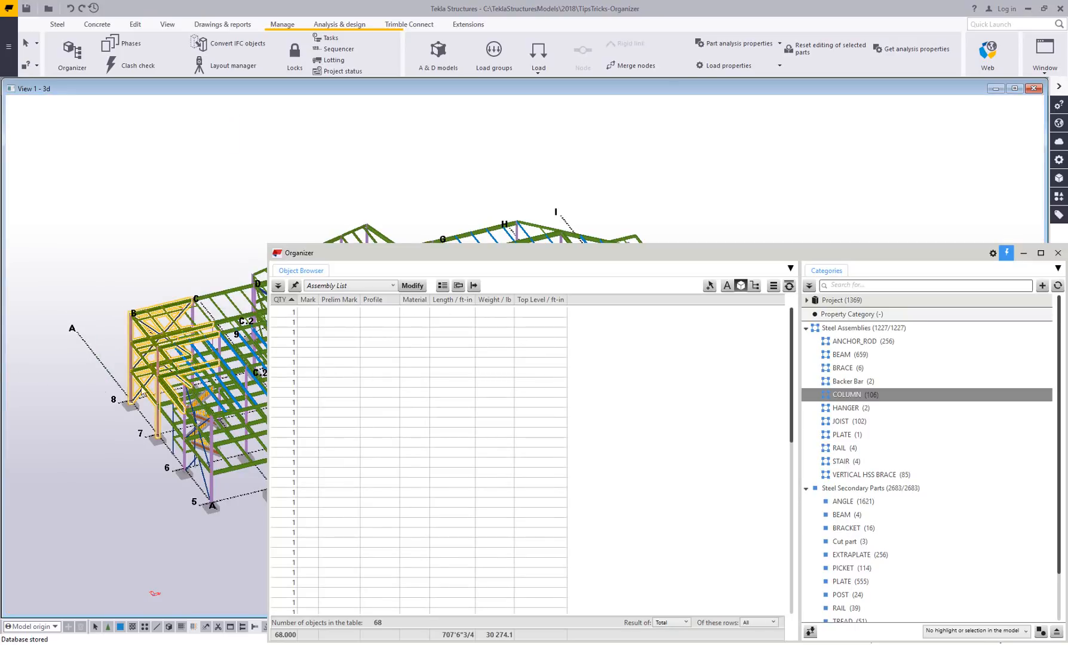
{"action": "mouse_move", "coordinate": [841, 354]}
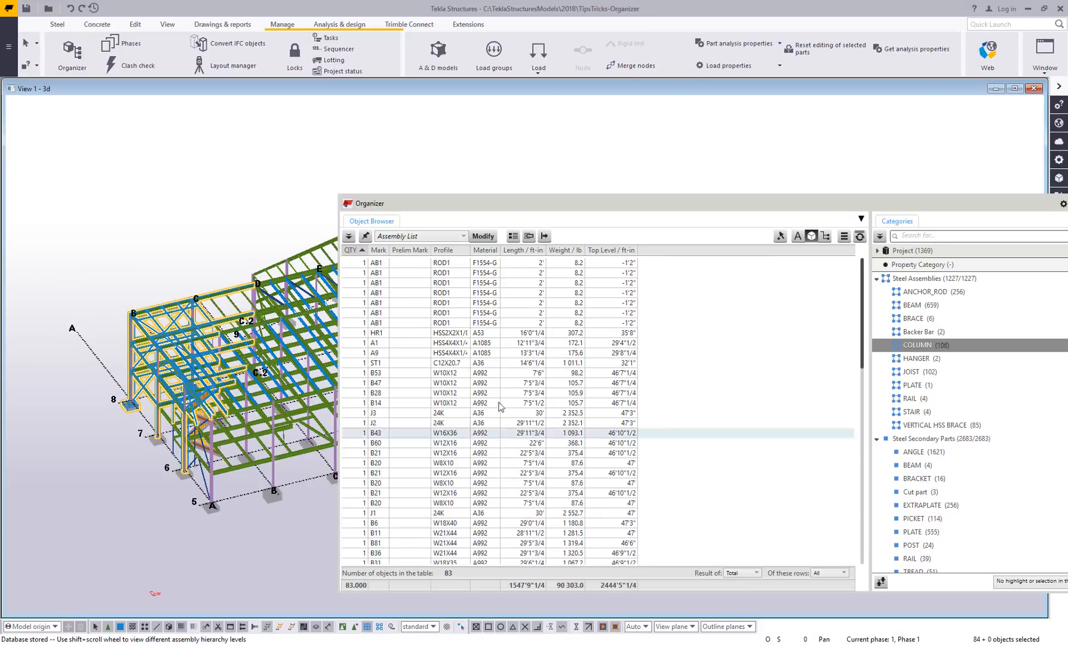
{"action": "mouse_move", "coordinate": [816, 237]}
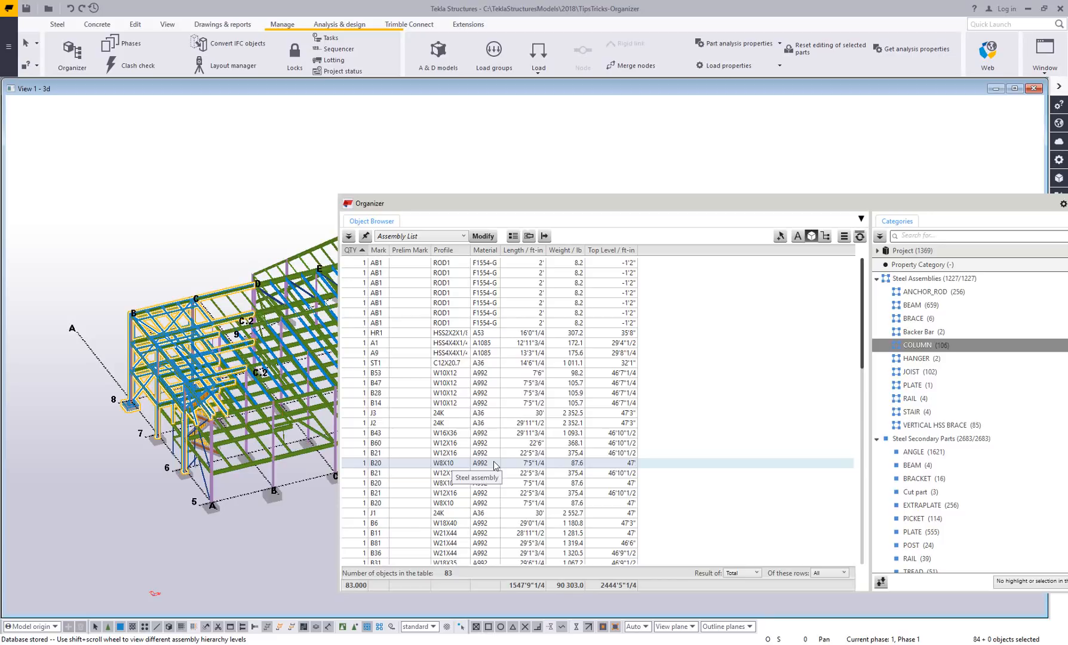
{"action": "left_click", "coordinate": [378, 393]}
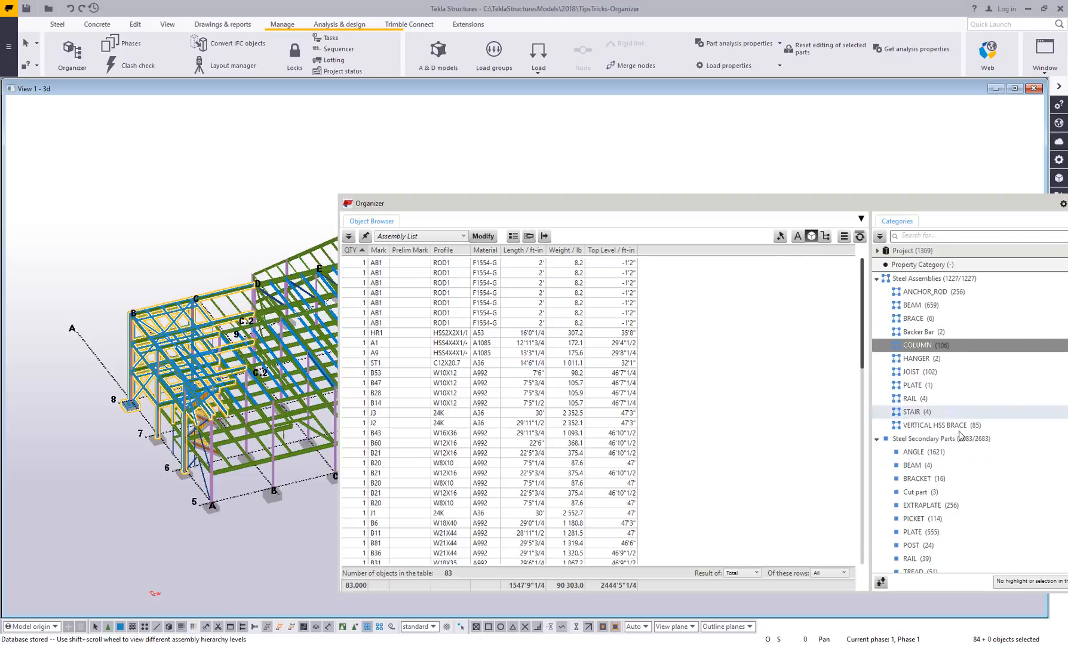
- Show objects from categories again, listing the 659 BEAM assemblies with one beam picked
{"action": "left_click", "coordinate": [436, 423]}
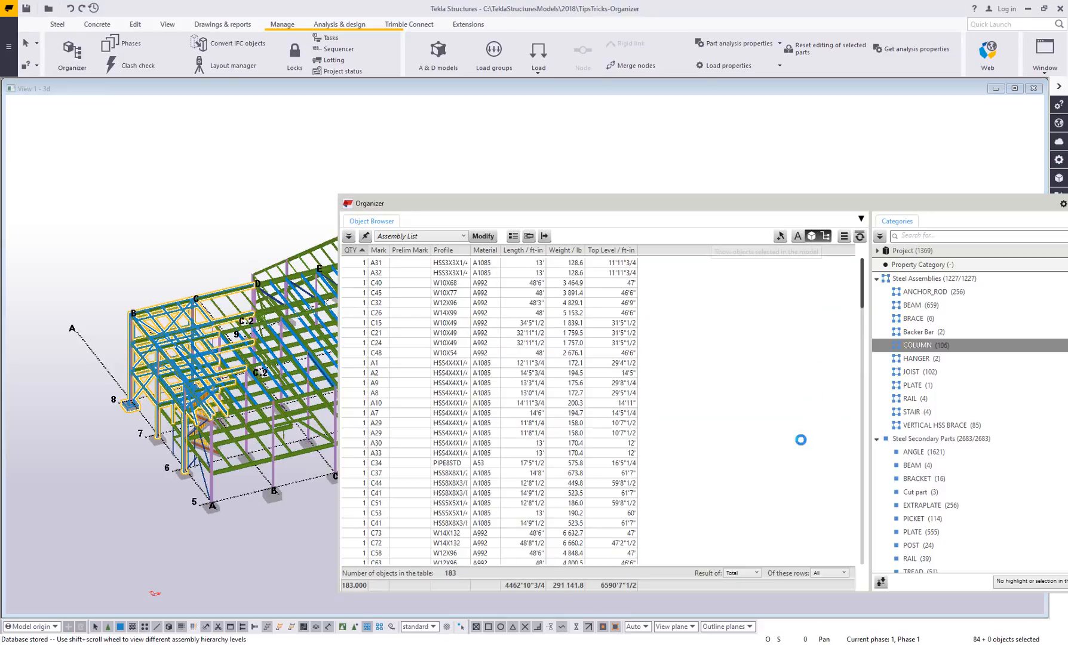
{"action": "left_click", "coordinate": [912, 318]}
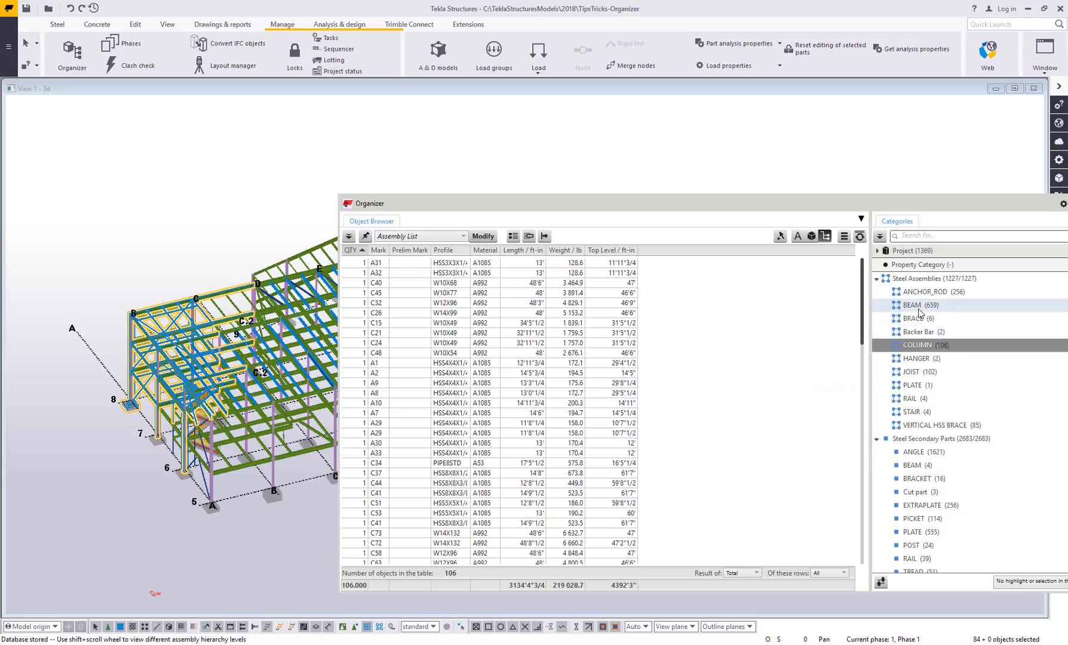
{"action": "left_click", "coordinate": [911, 305]}
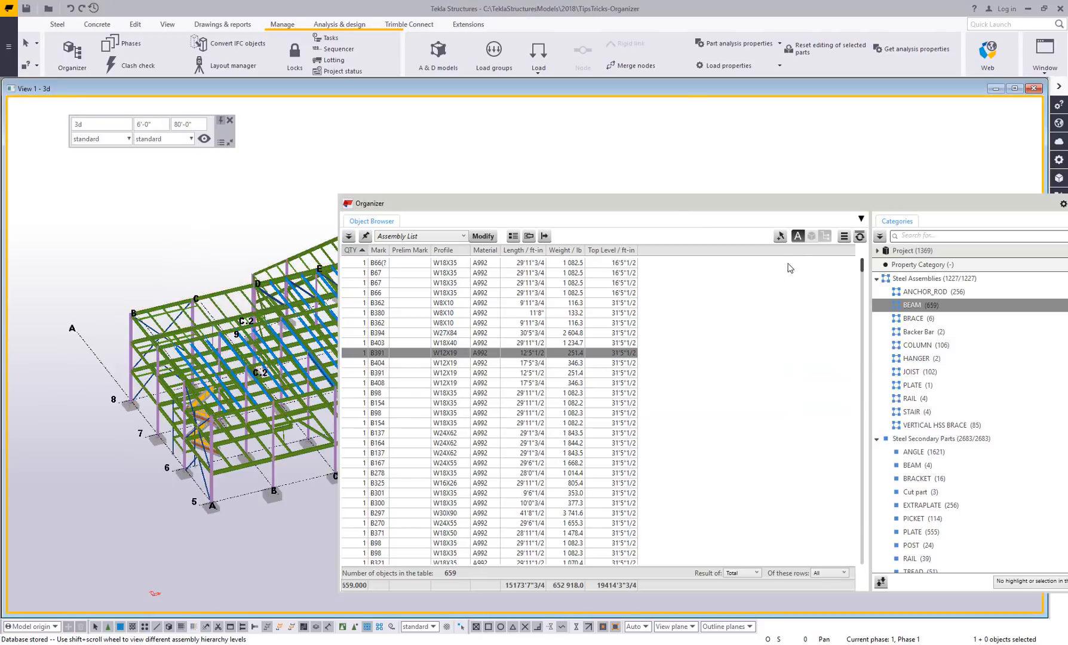
{"action": "left_click", "coordinate": [797, 237]}
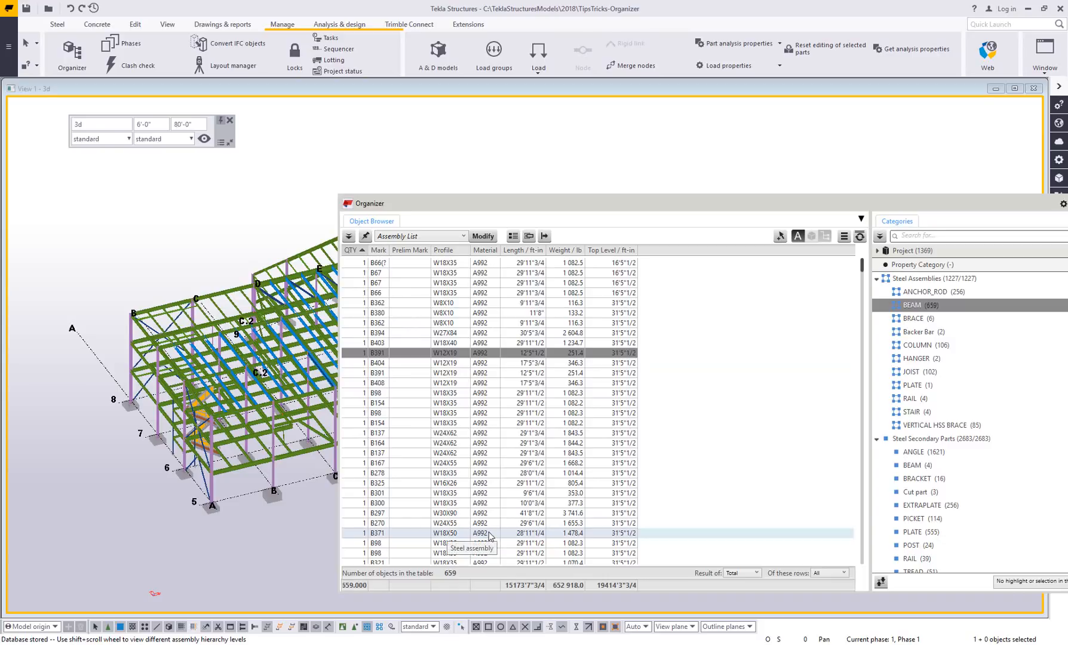
{"action": "mouse_move", "coordinate": [513, 236]}
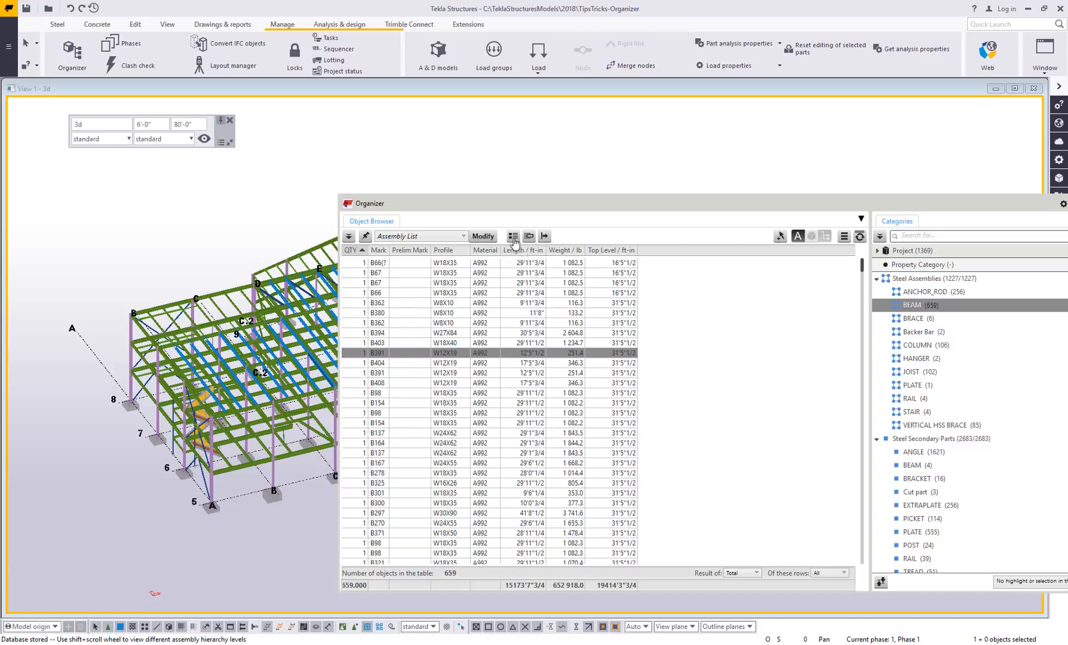
{"action": "mouse_move", "coordinate": [529, 236]}
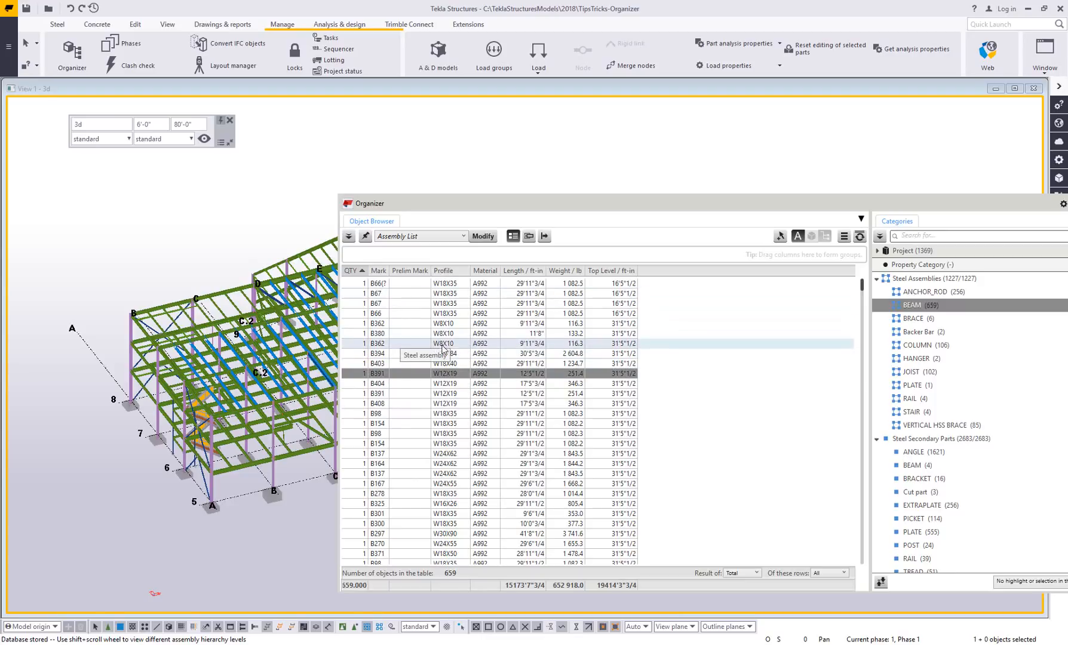
{"action": "mouse_move", "coordinate": [490, 350]}
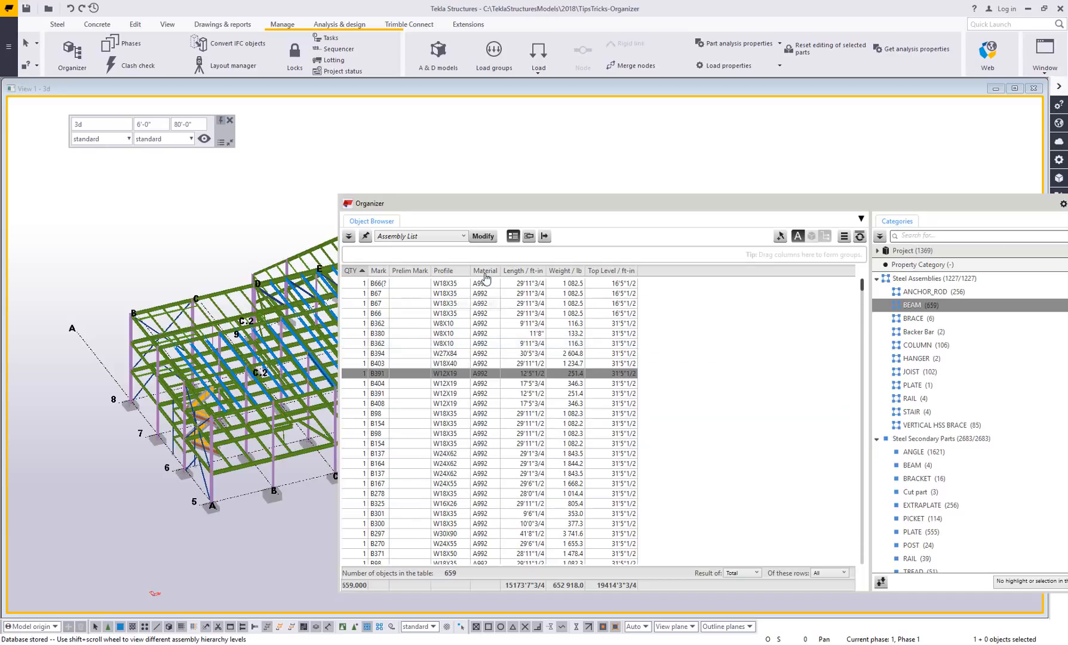
{"action": "mouse_move", "coordinate": [513, 236]}
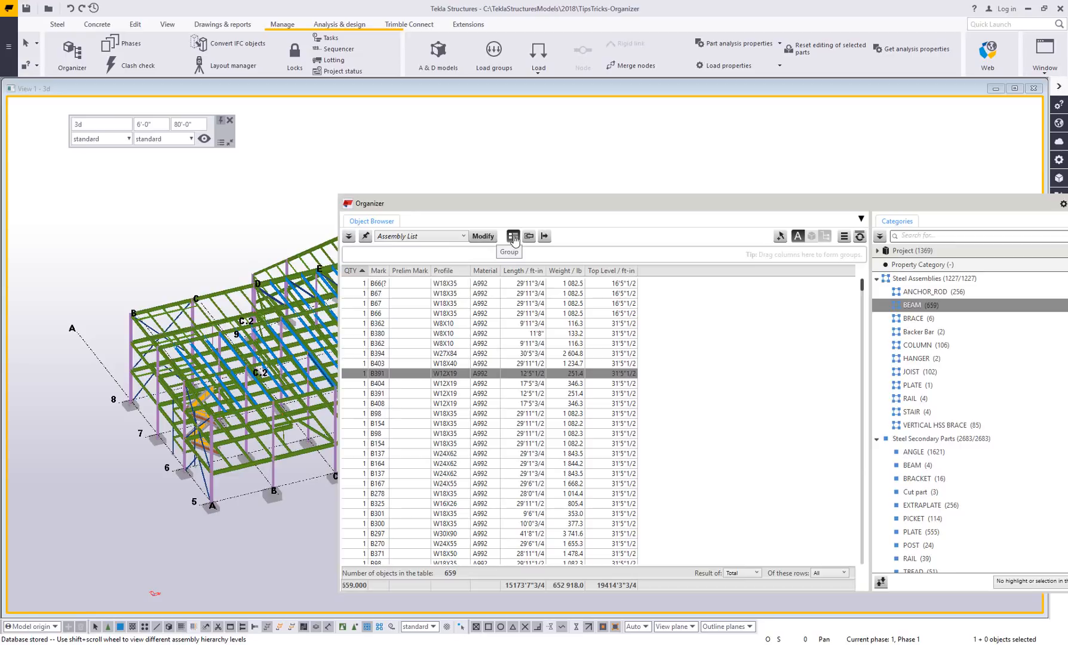
{"action": "mouse_move", "coordinate": [356, 276]}
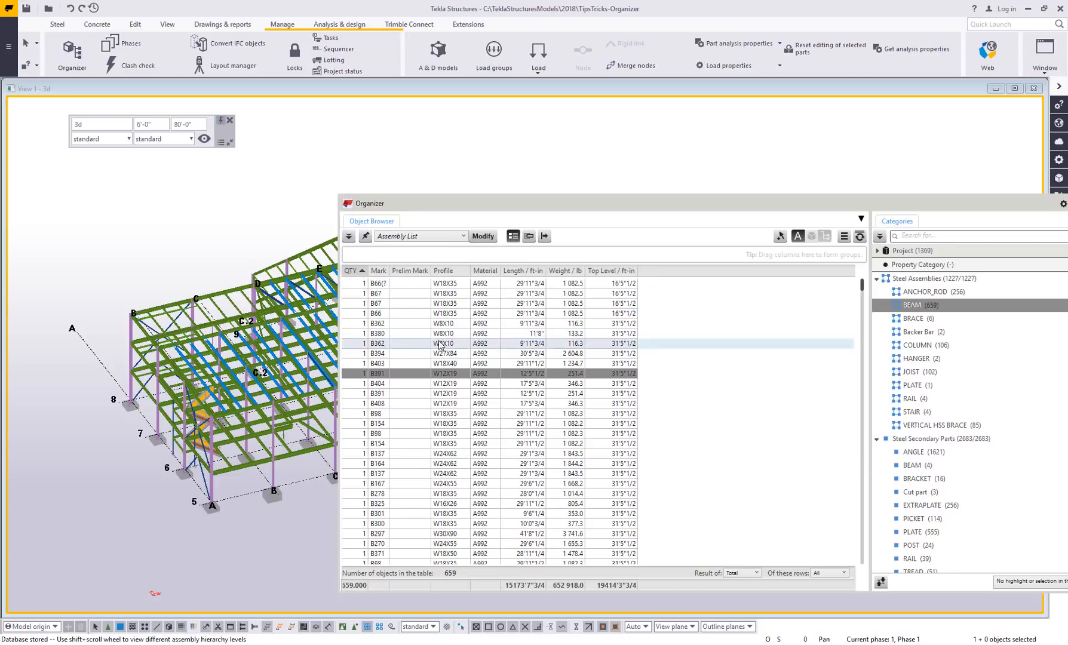
{"action": "mouse_move", "coordinate": [485, 270]}
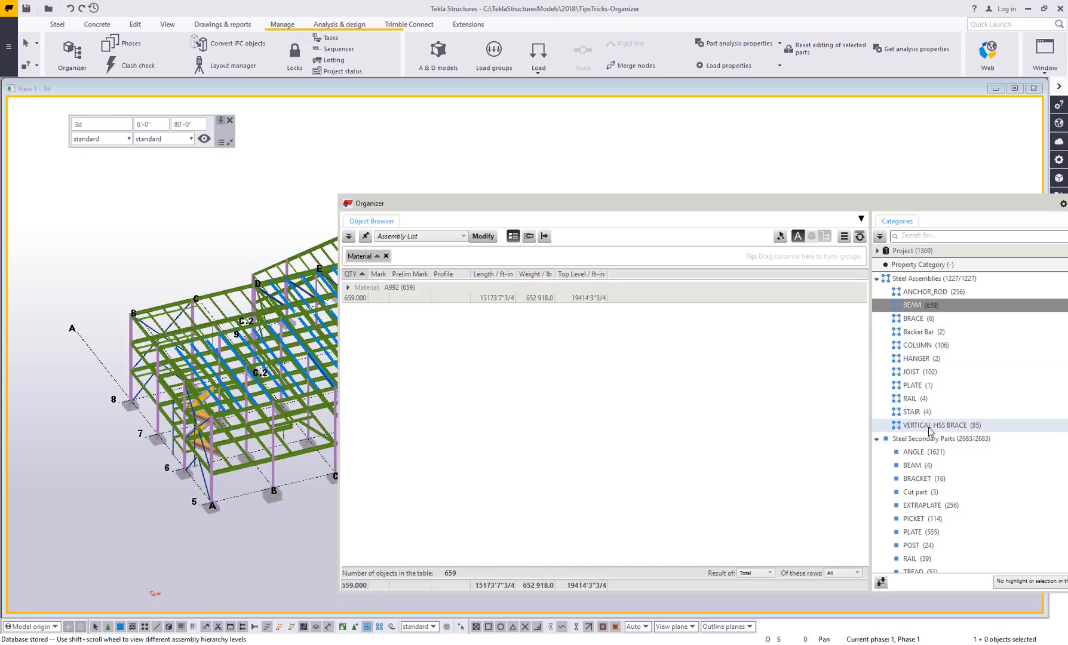
- Add VERTICAL HSS BRACE assemblies, producing A992 (659) and A1085 (83) material groups
{"action": "left_click", "coordinate": [938, 426]}
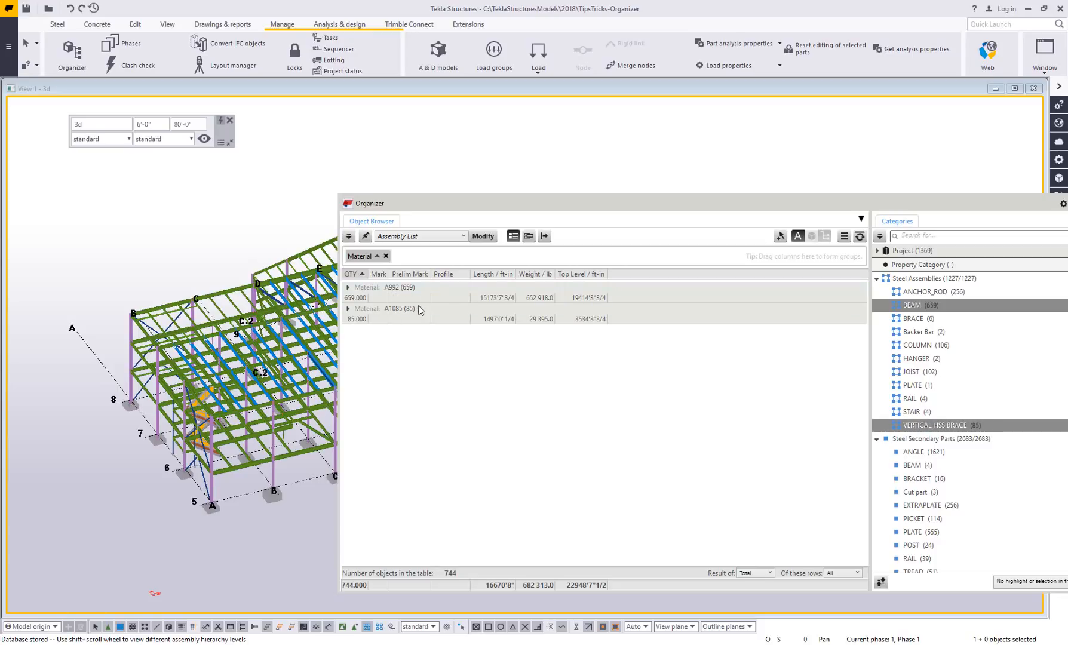
{"action": "left_click", "coordinate": [401, 309]}
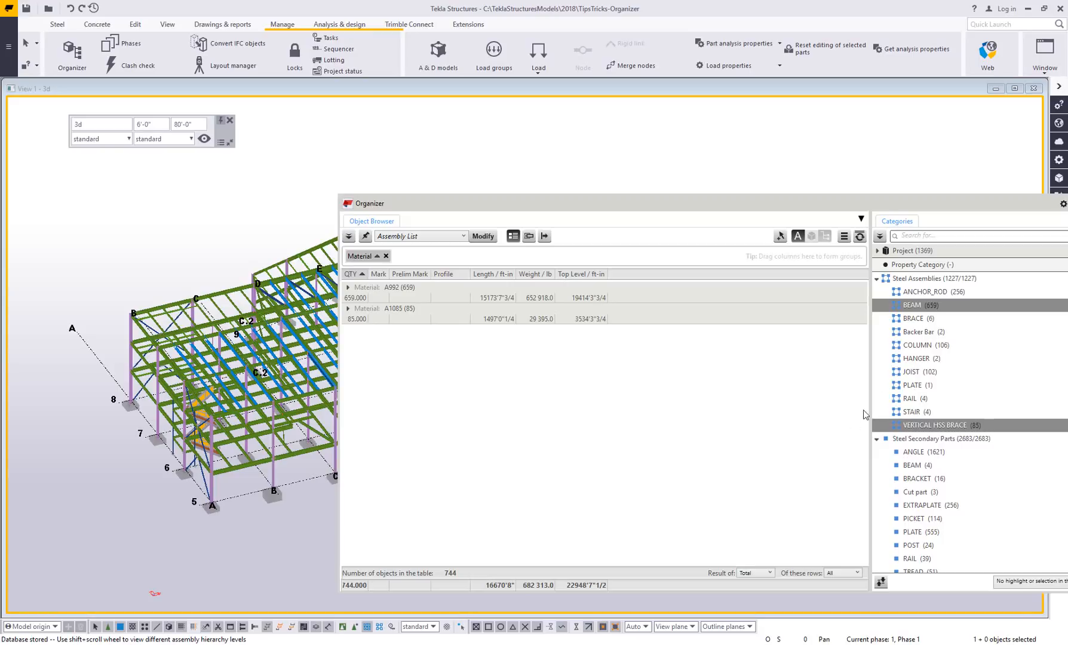
{"action": "mouse_move", "coordinate": [399, 271]}
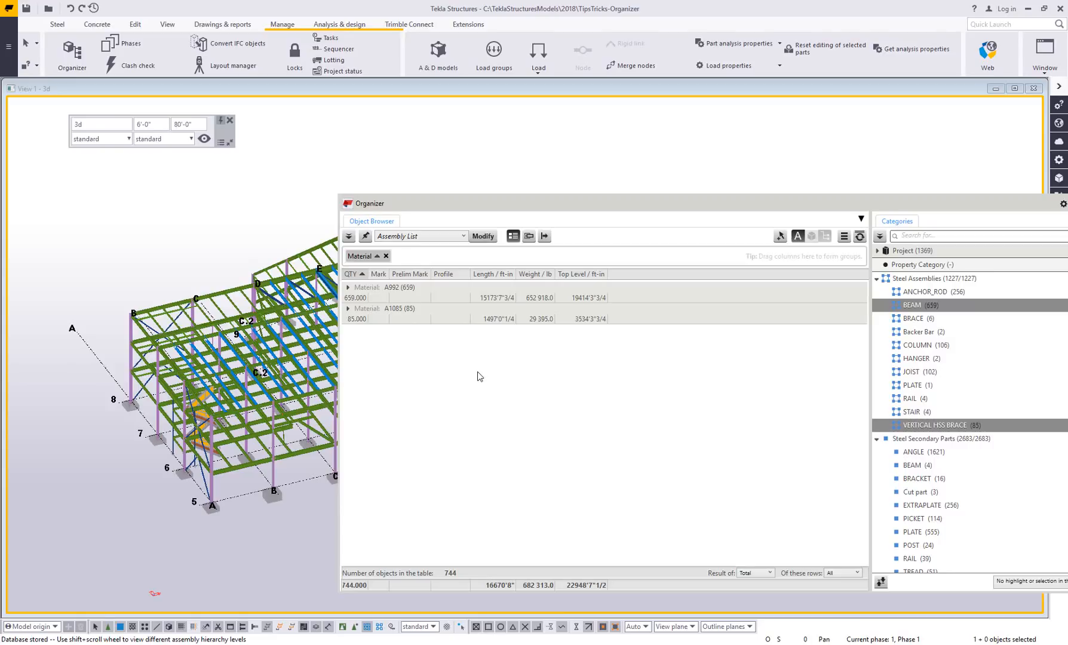
{"action": "mouse_move", "coordinate": [402, 292]}
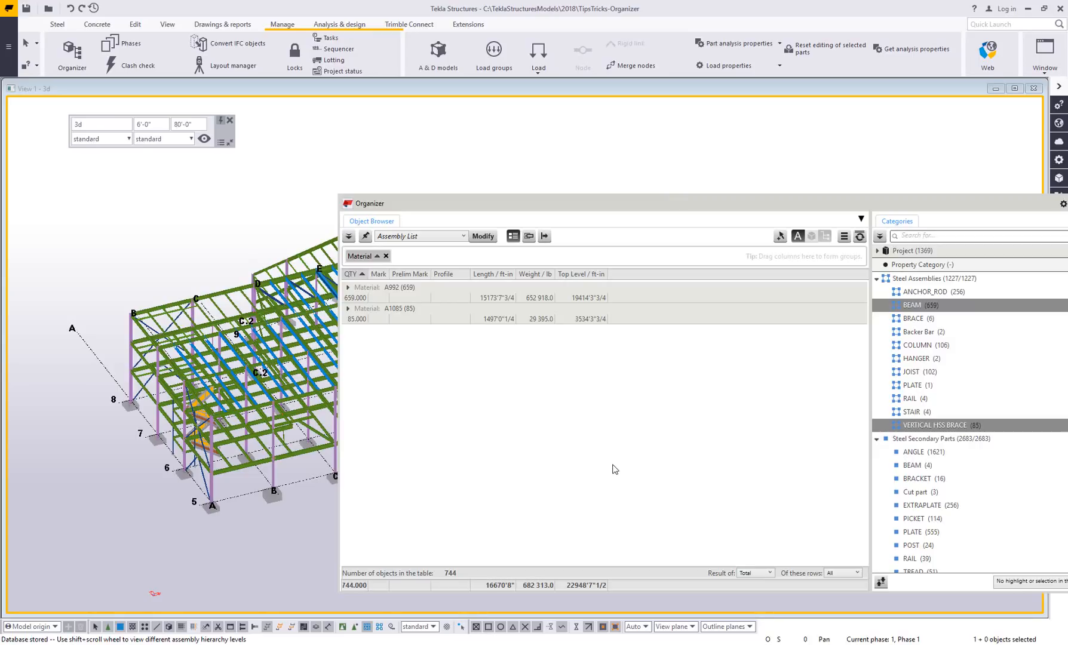
{"action": "mouse_move", "coordinate": [372, 321]}
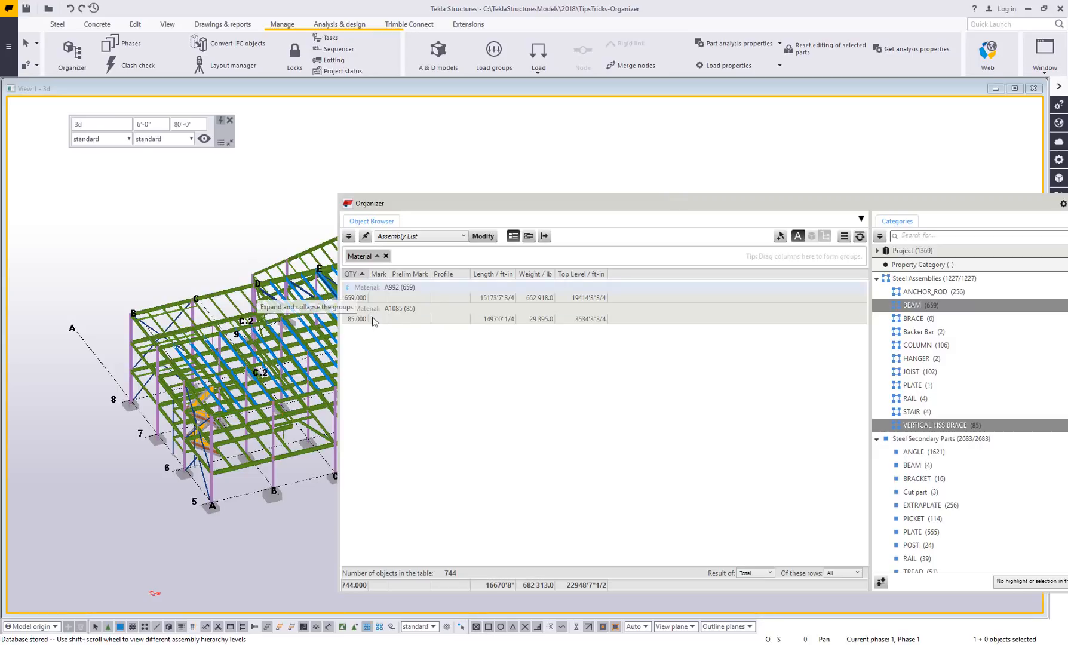
{"action": "left_click", "coordinate": [346, 287]}
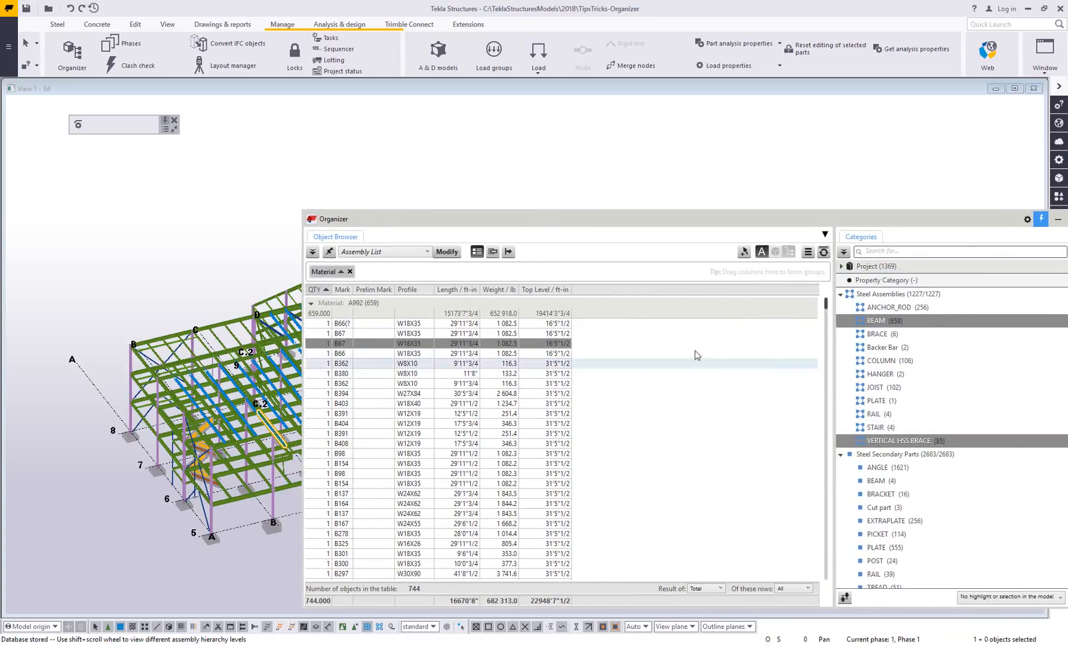
{"action": "left_click", "coordinate": [340, 343]}
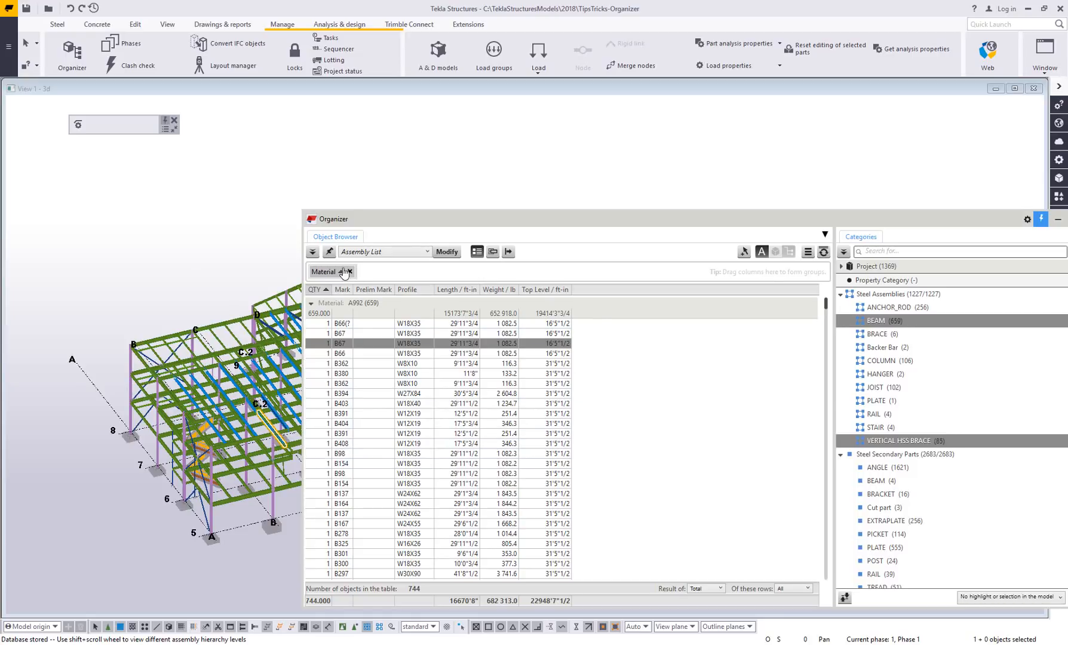
- Remove the Material grouping from the assembly list's grouping bar
{"action": "left_click", "coordinate": [349, 272]}
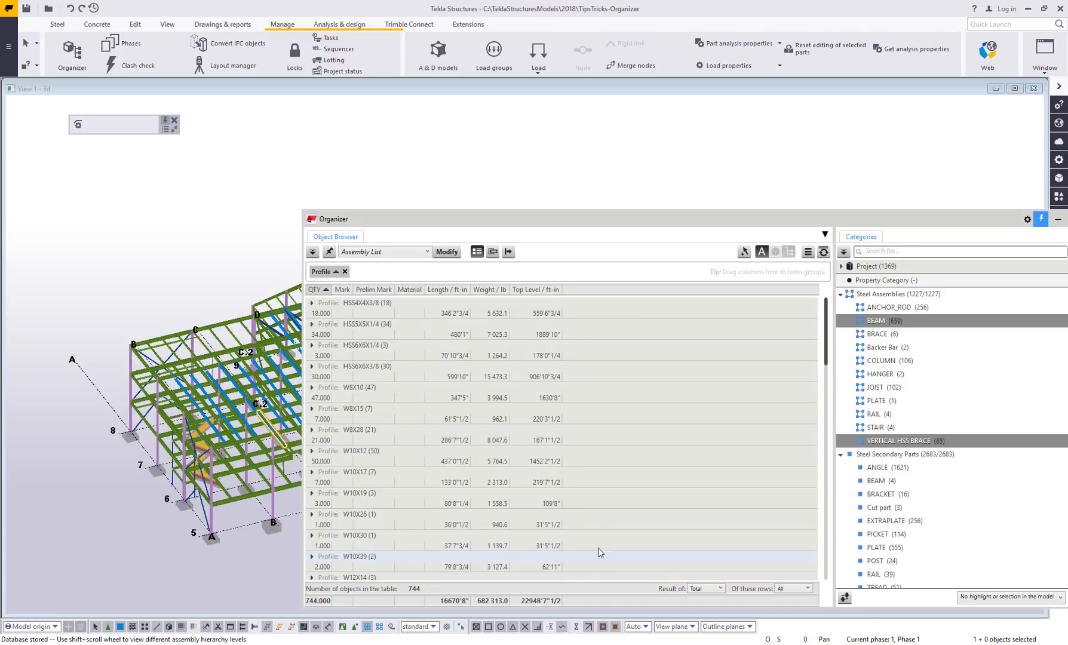
{"action": "mouse_move", "coordinate": [346, 273]}
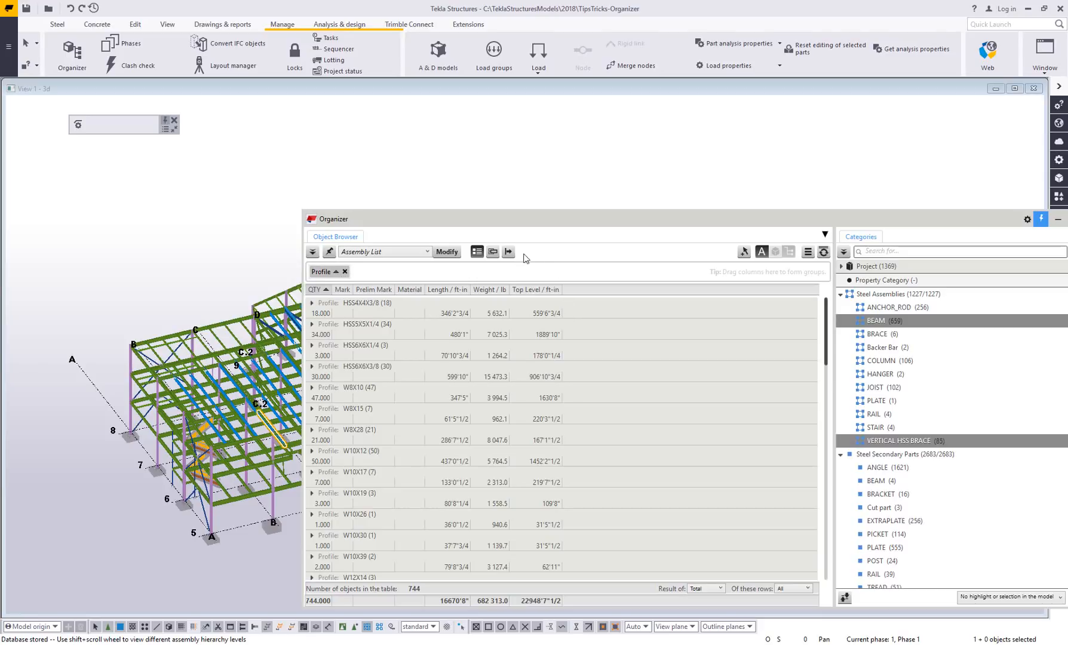
{"action": "mouse_move", "coordinate": [504, 264]}
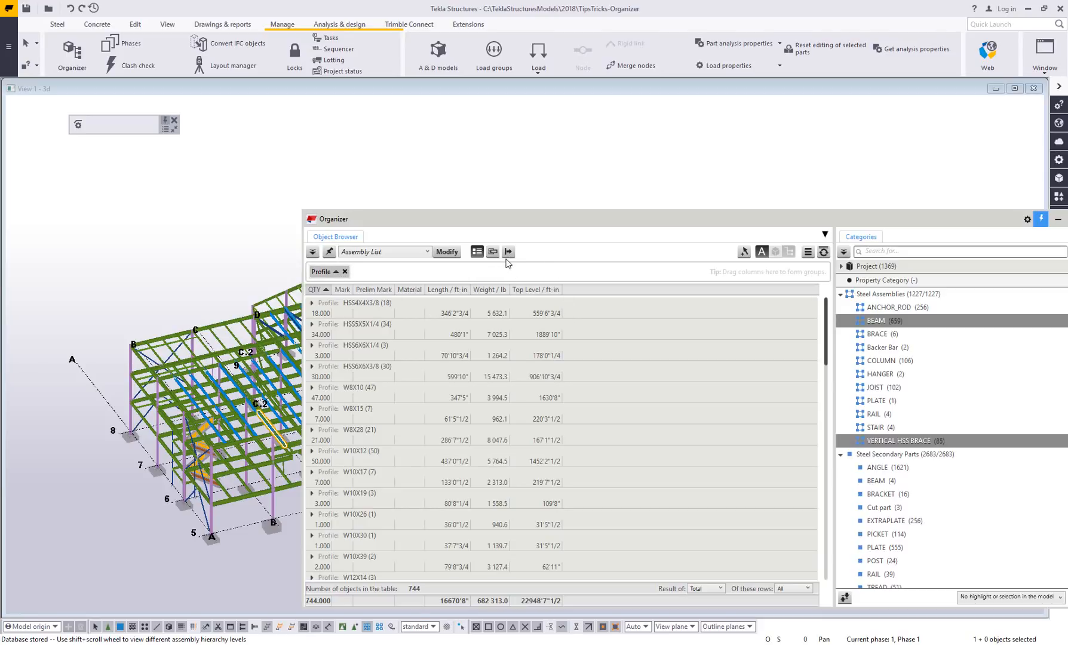
- Export the profile-grouped list to Excel with the current template, updating object properties from the model
{"action": "left_click", "coordinate": [508, 252]}
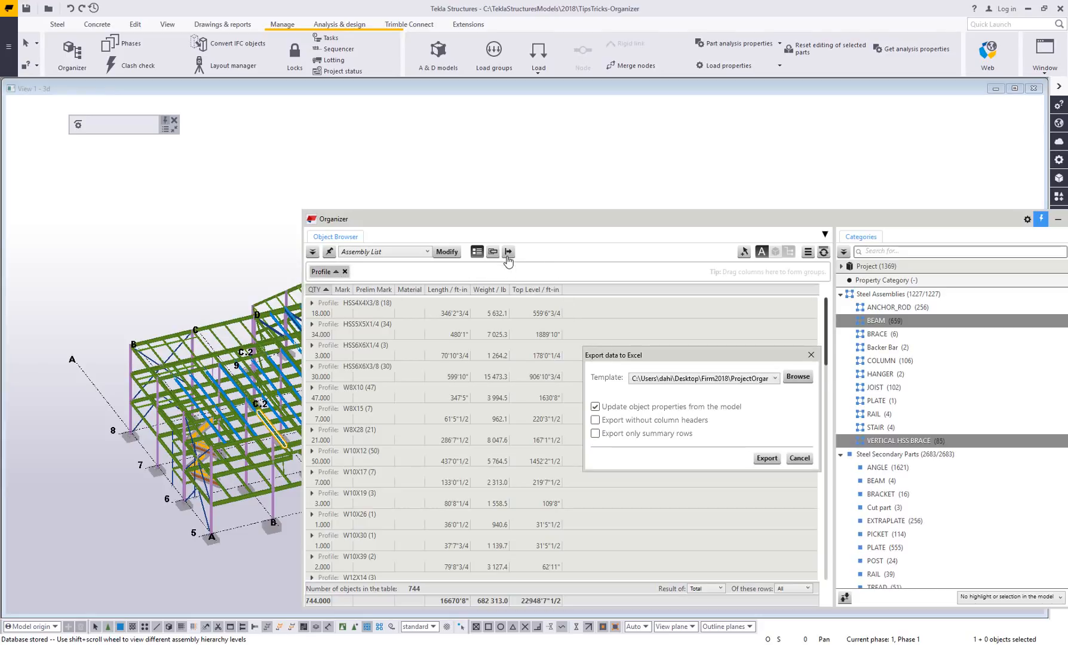
{"action": "left_click", "coordinate": [774, 378]}
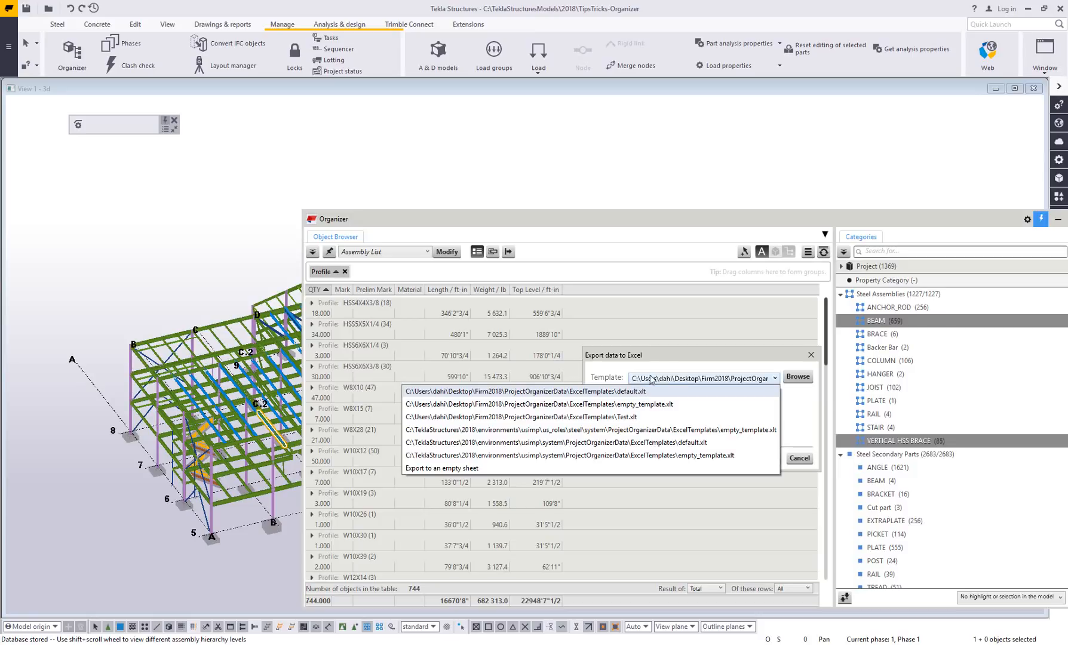
{"action": "left_click", "coordinate": [525, 392]}
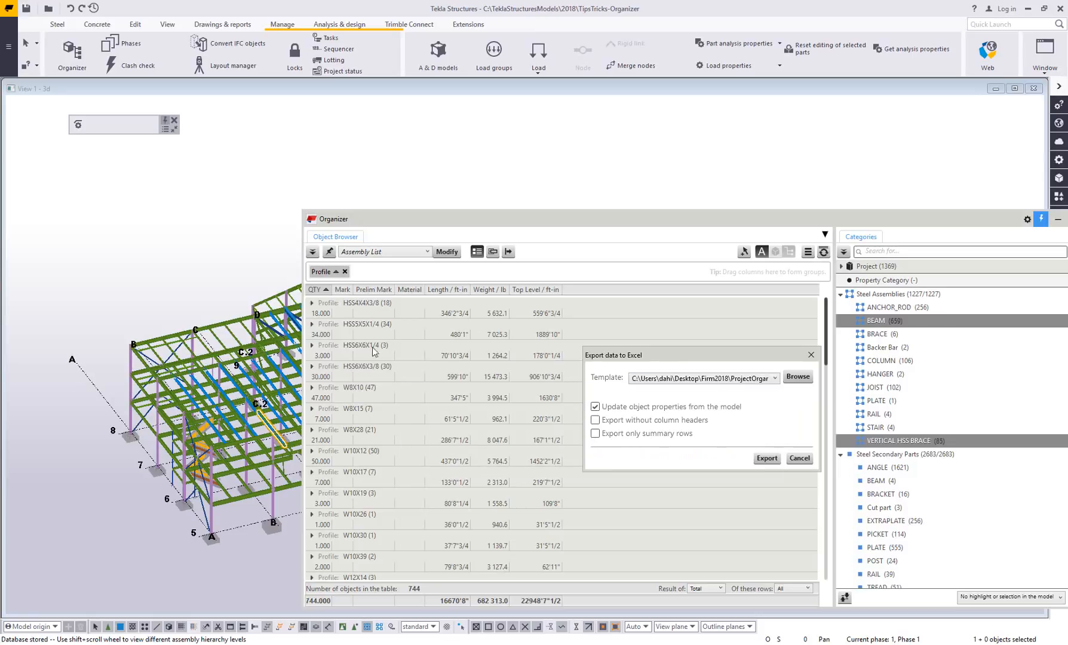
{"action": "mouse_move", "coordinate": [388, 387]}
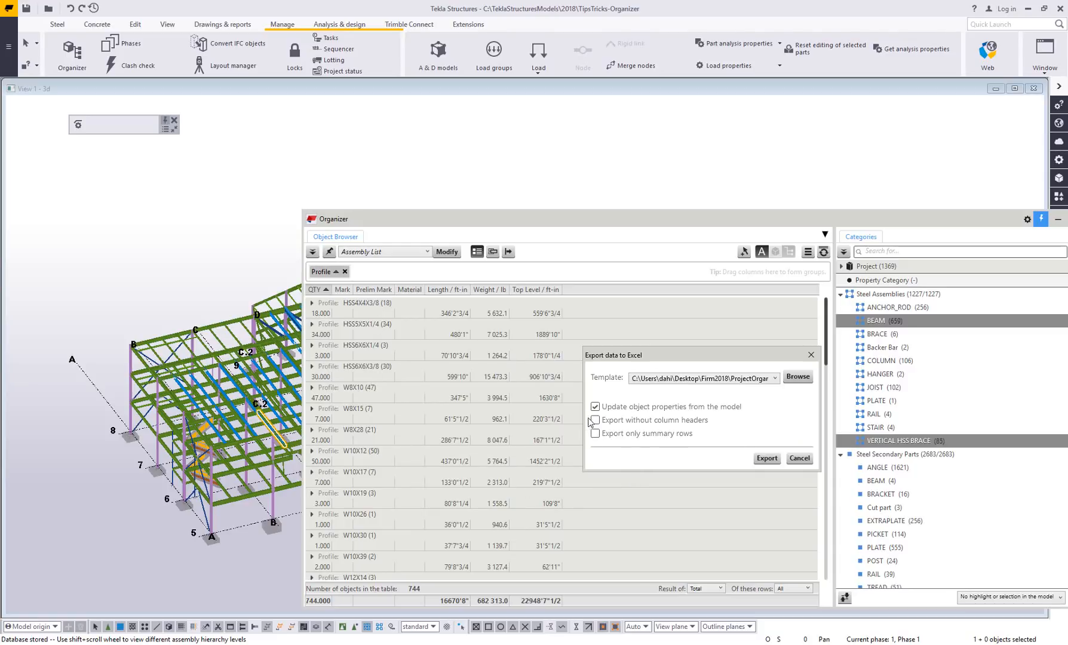
{"action": "left_click", "coordinate": [595, 420]}
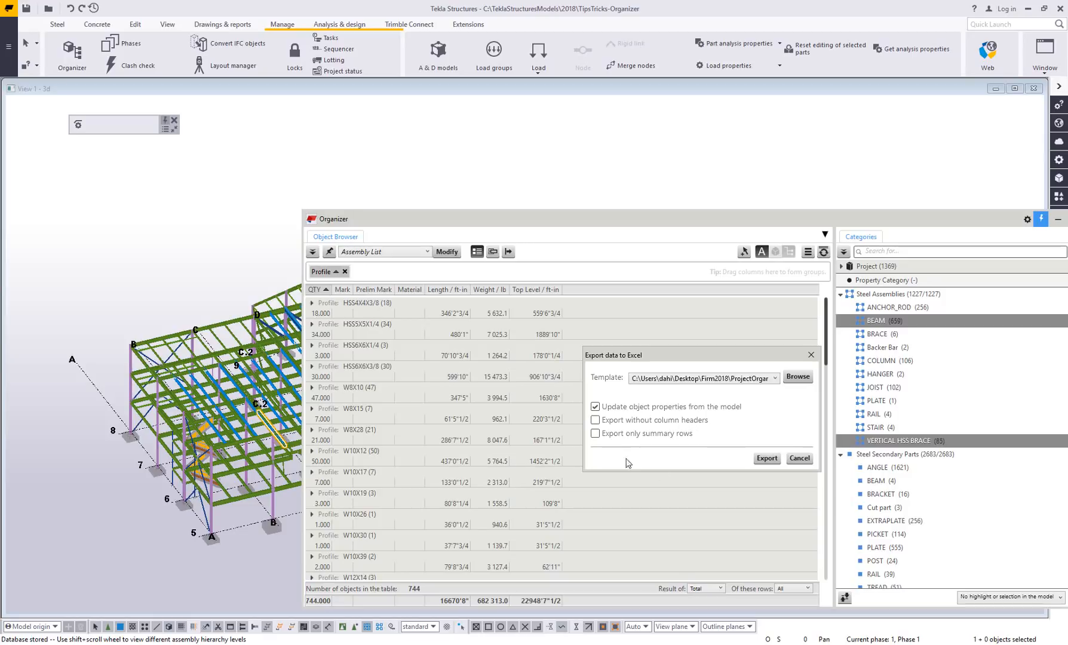
{"action": "mouse_move", "coordinate": [504, 448]}
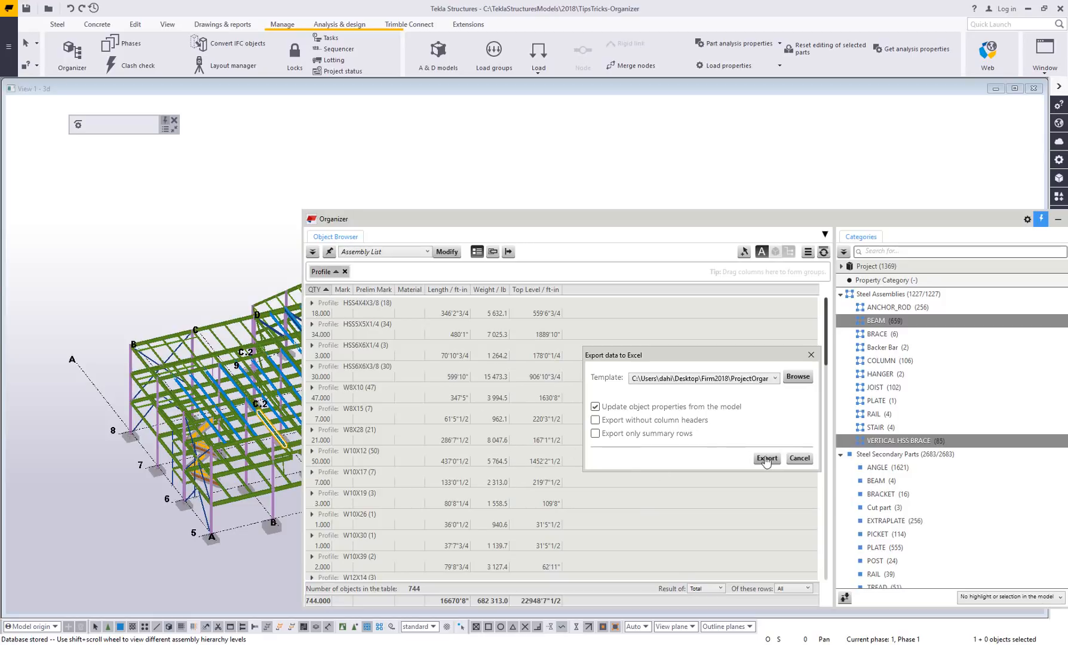
{"action": "left_click", "coordinate": [767, 457]}
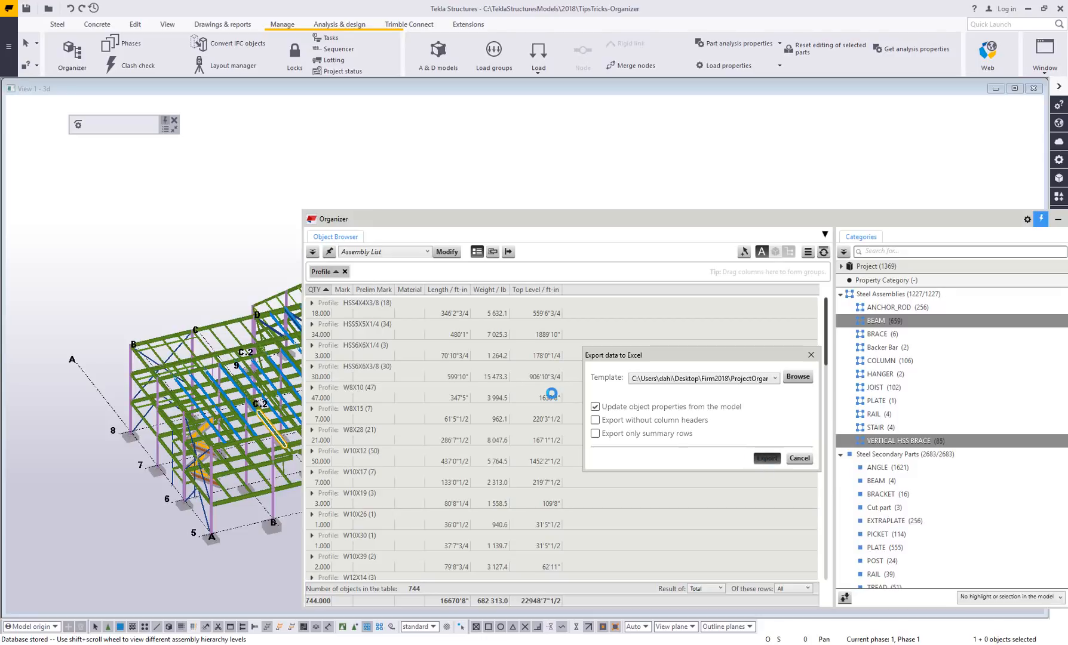
{"action": "left_click", "coordinate": [765, 457]}
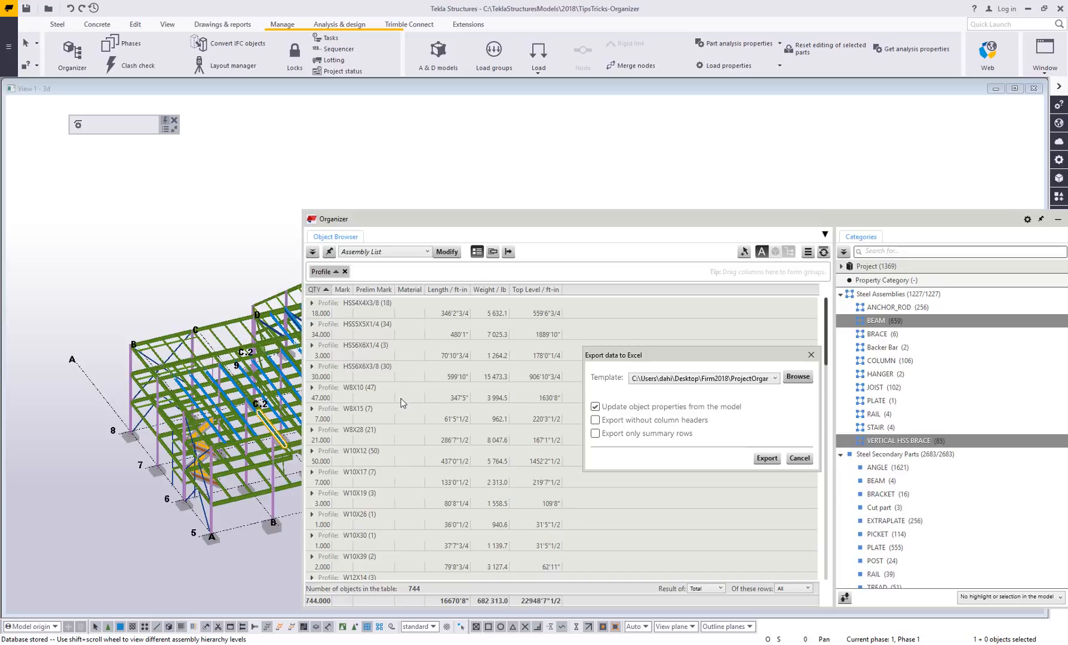
{"action": "left_click", "coordinate": [766, 457]}
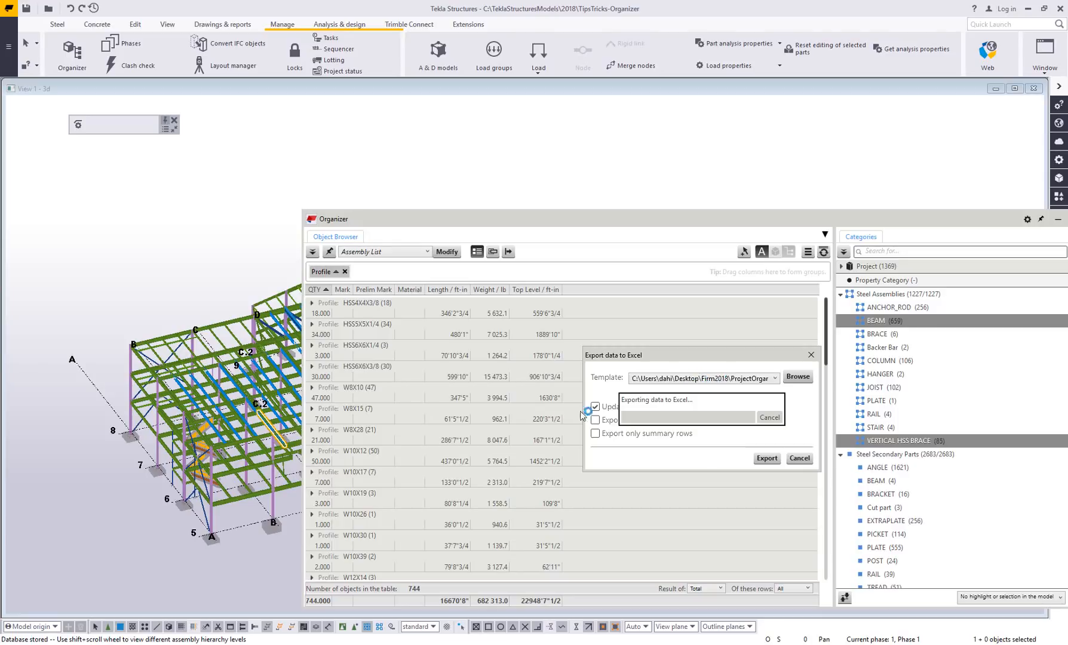
- Review the exported default1 workbook with project name, address and QTY headings
{"action": "left_click", "coordinate": [765, 458]}
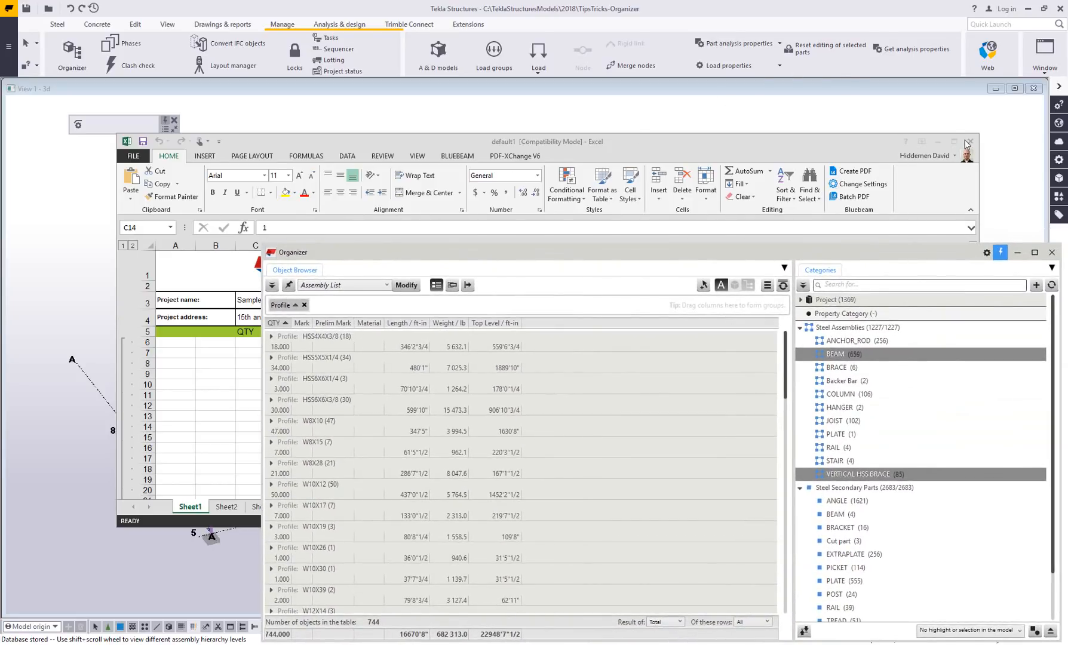
{"action": "mouse_move", "coordinate": [968, 143]}
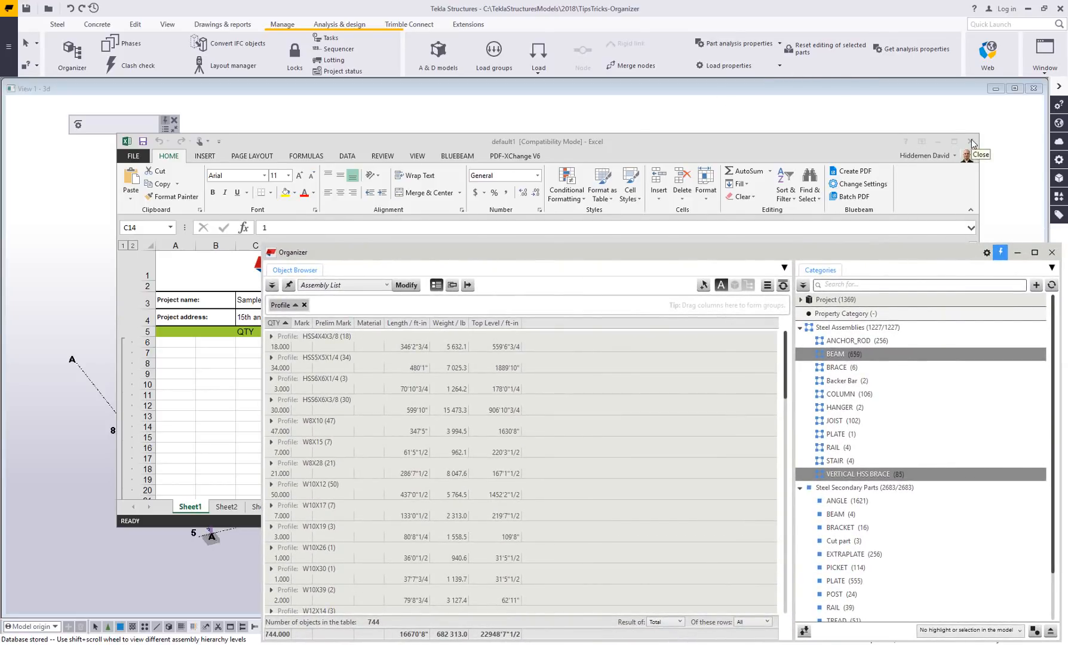
- Close the Excel workbook and switch the Organizer layout to Part List
{"action": "left_click", "coordinate": [973, 142]}
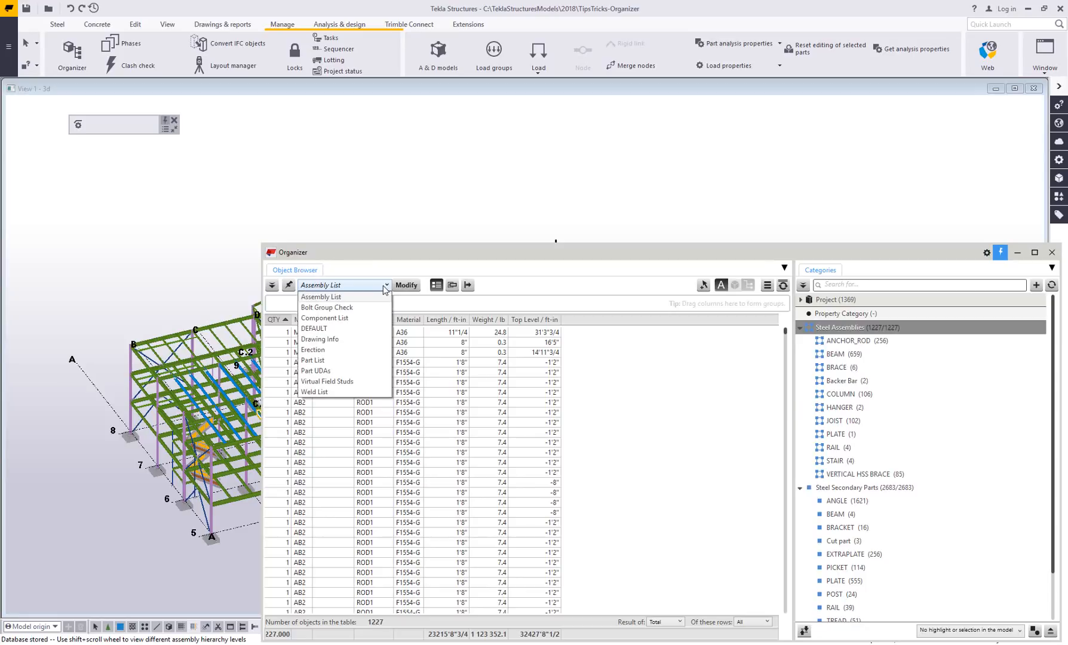
{"action": "left_click", "coordinate": [313, 360]}
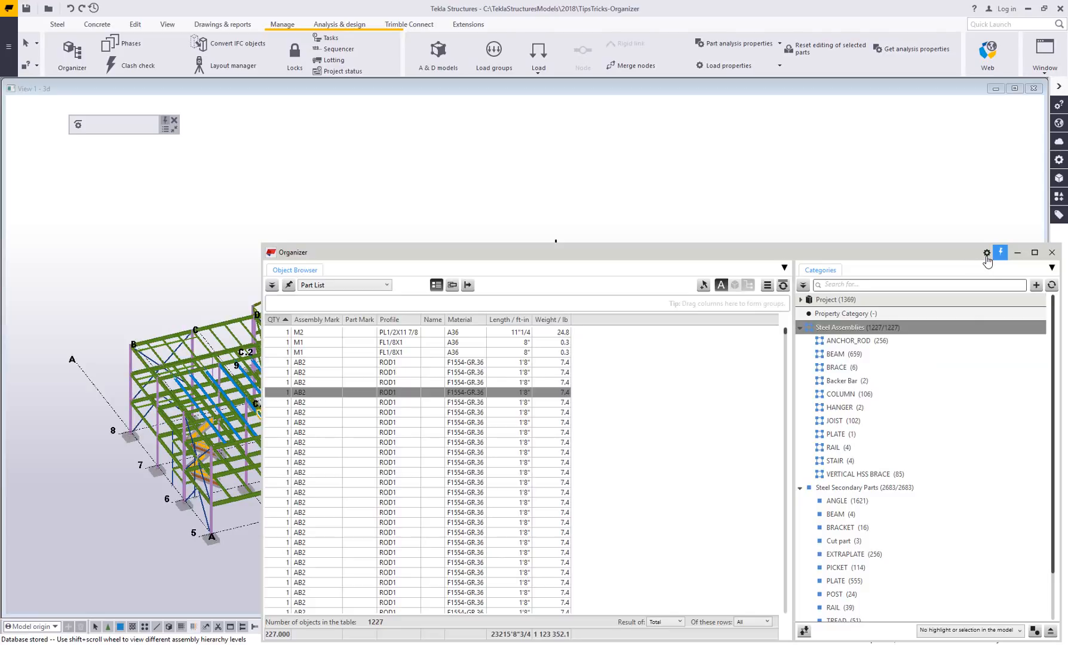
{"action": "mouse_move", "coordinate": [987, 253]}
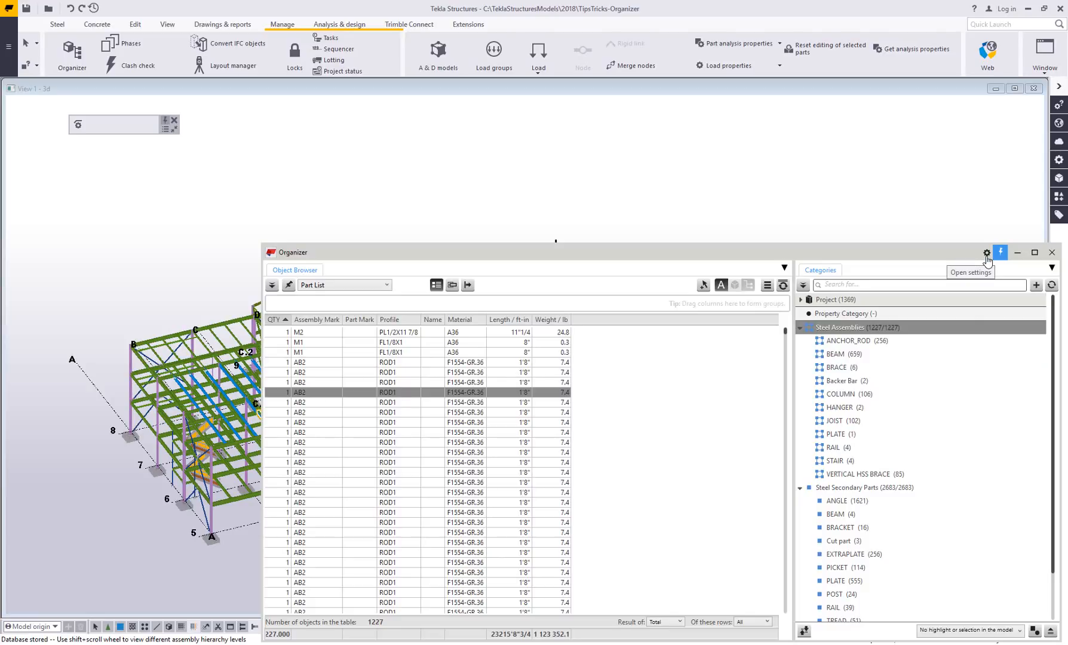
{"action": "left_click", "coordinate": [986, 252]}
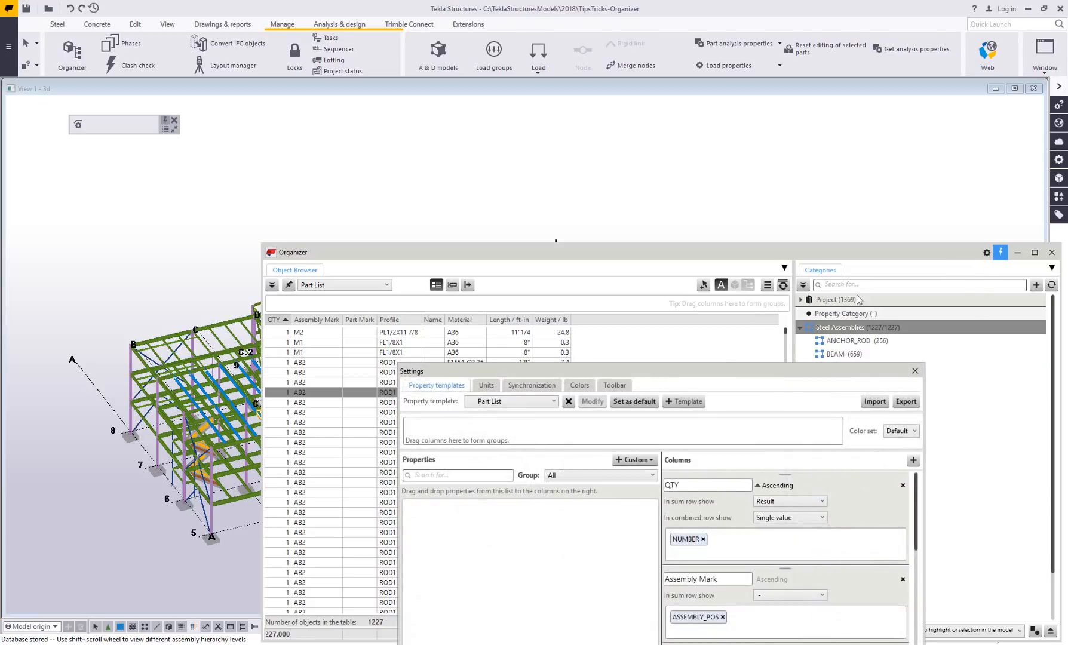
{"action": "mouse_move", "coordinate": [574, 554]}
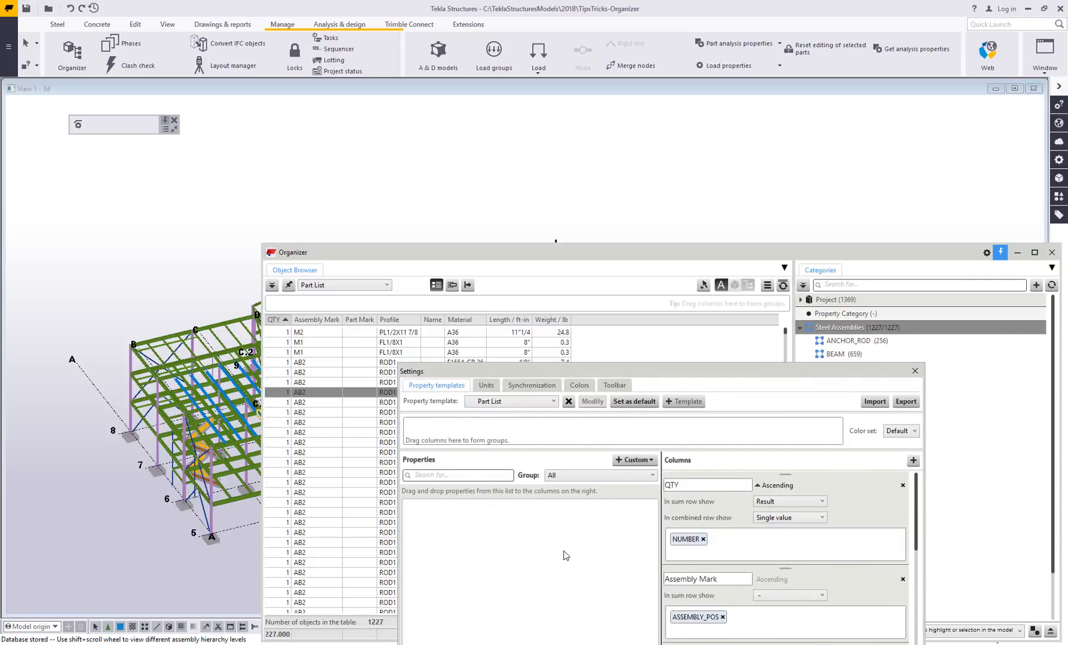
{"action": "mouse_move", "coordinate": [806, 374]}
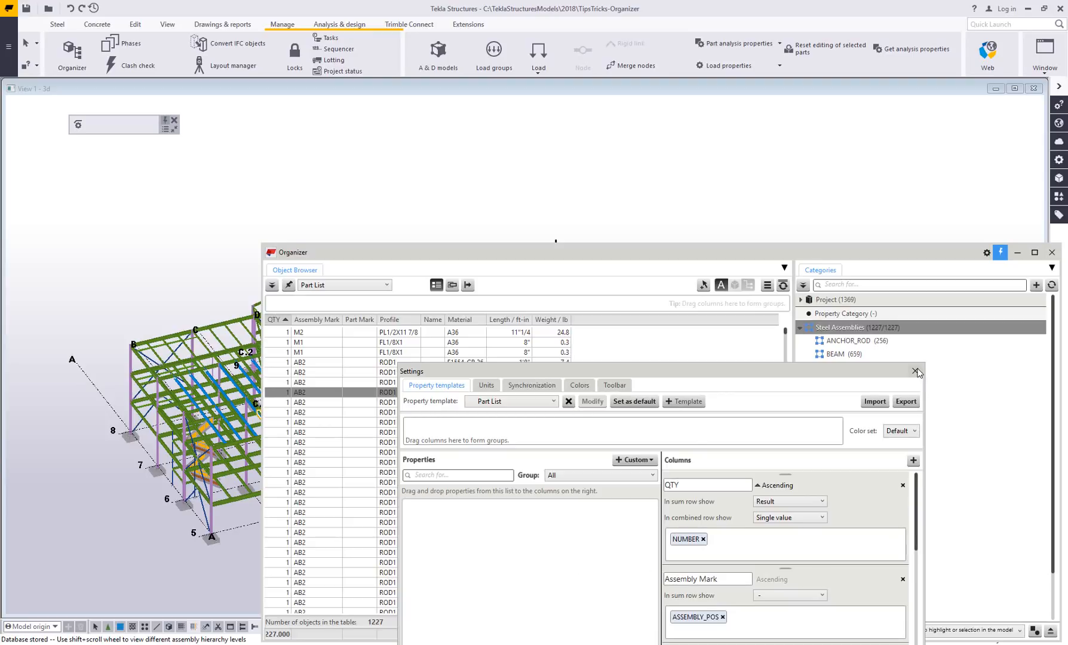
{"action": "left_click", "coordinate": [916, 371]}
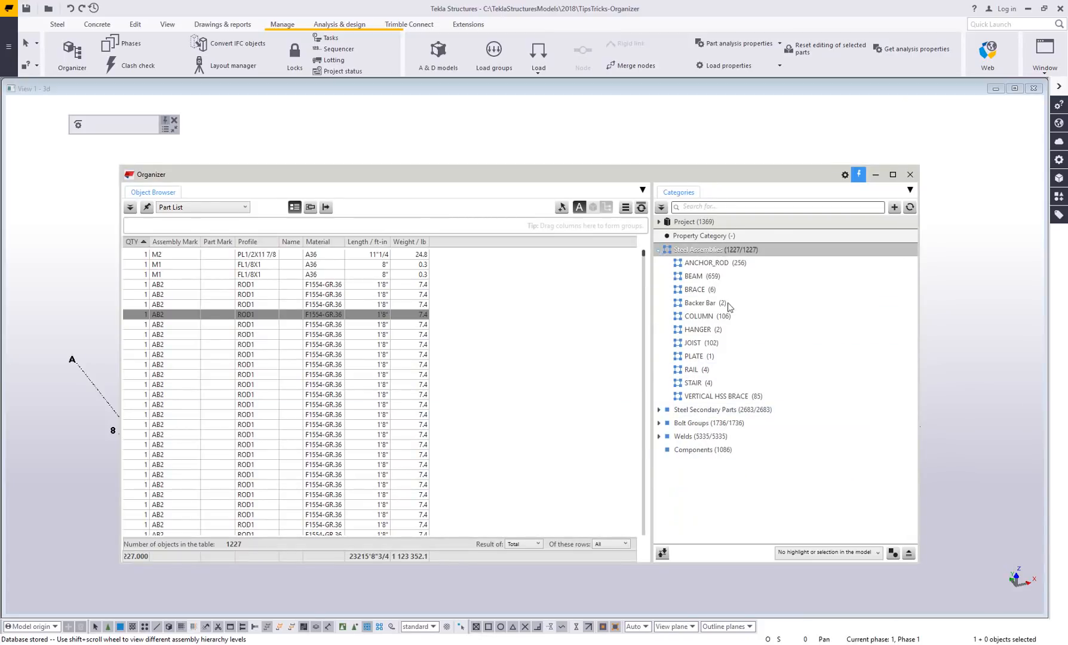
- Collapse Steel Assemblies in Categories and open the standard selection filter list
{"action": "left_click", "coordinate": [659, 249]}
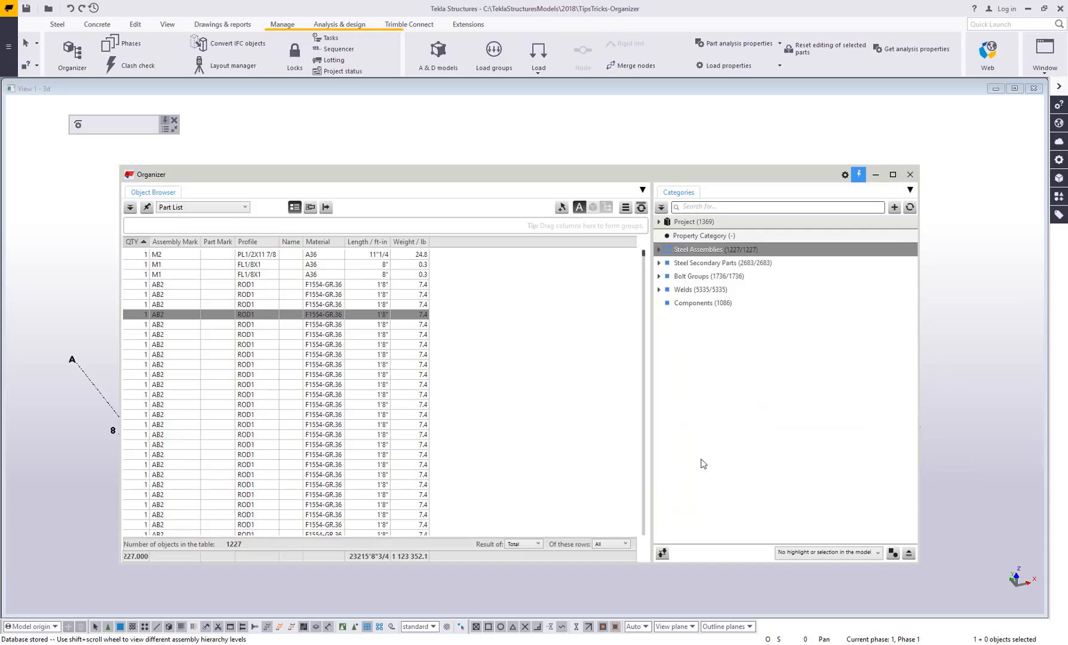
{"action": "mouse_move", "coordinate": [705, 406]}
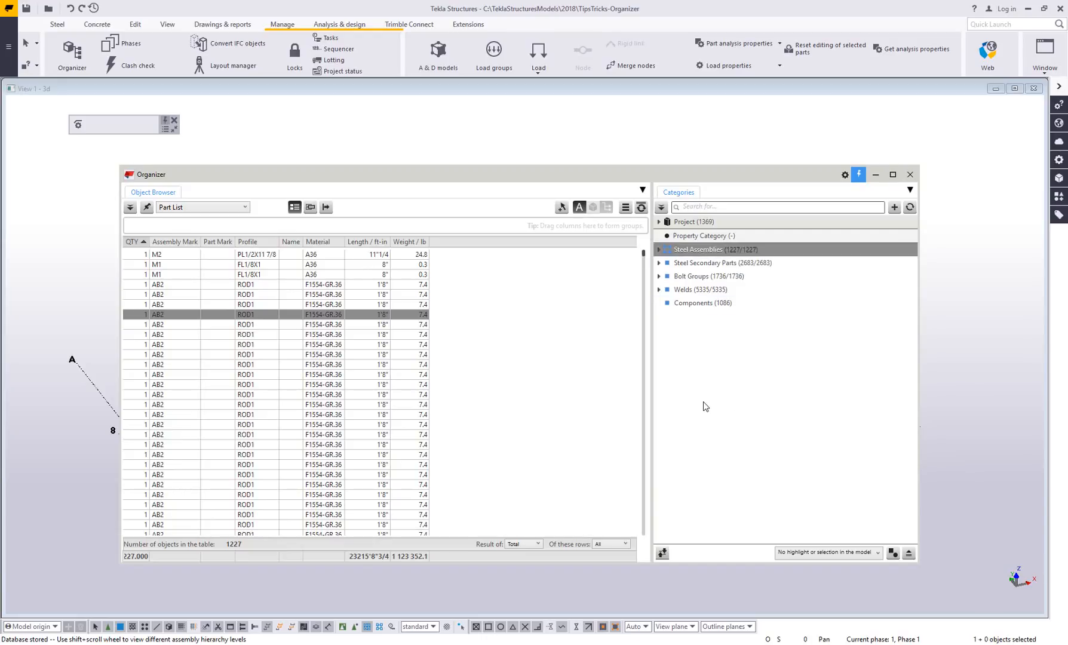
{"action": "mouse_move", "coordinate": [720, 362]}
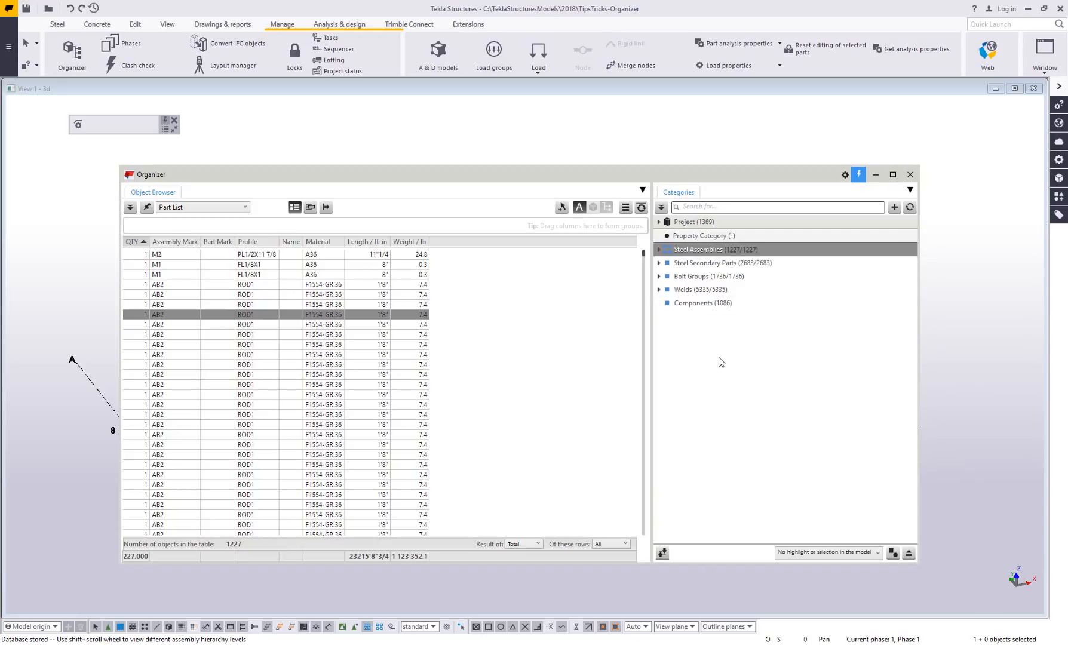
{"action": "mouse_move", "coordinate": [475, 593]}
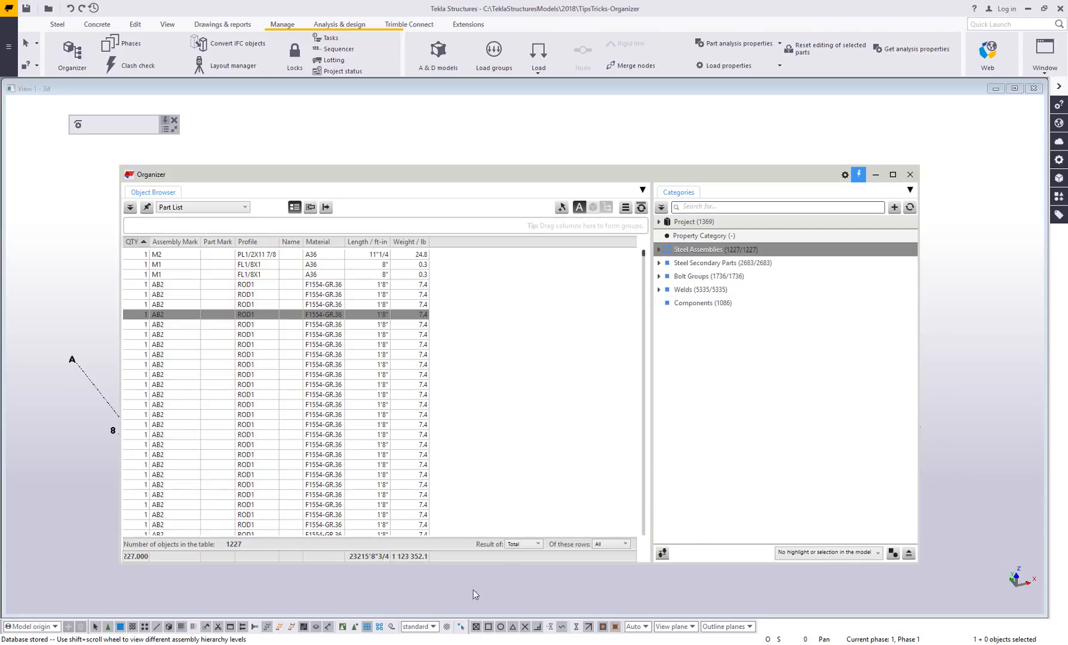
{"action": "left_click", "coordinate": [418, 626]}
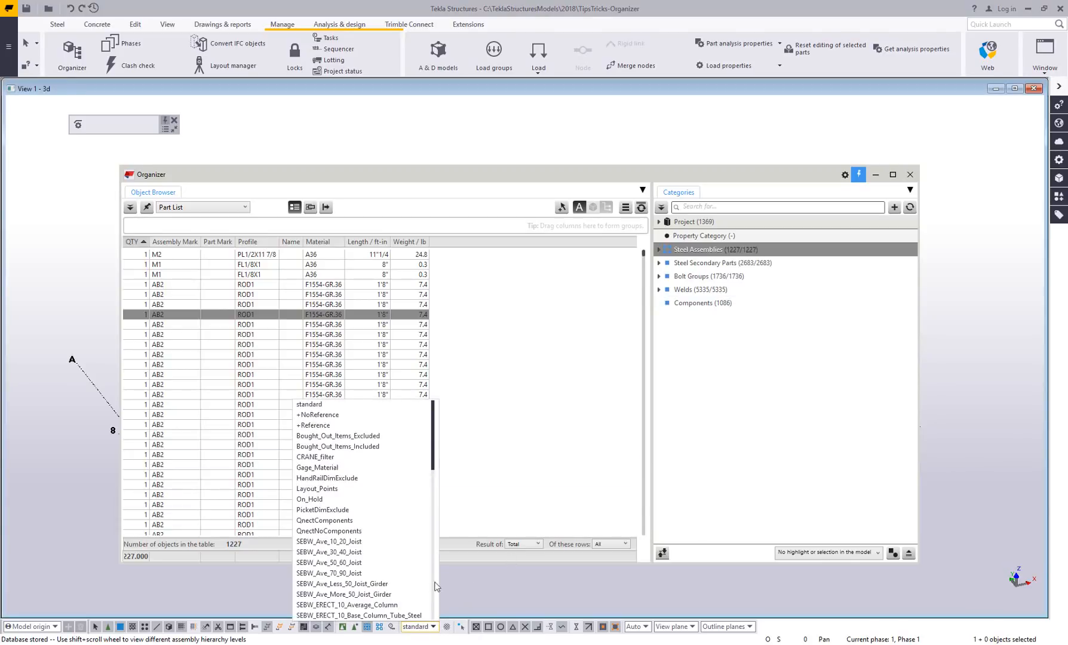
{"action": "mouse_move", "coordinate": [392, 481]}
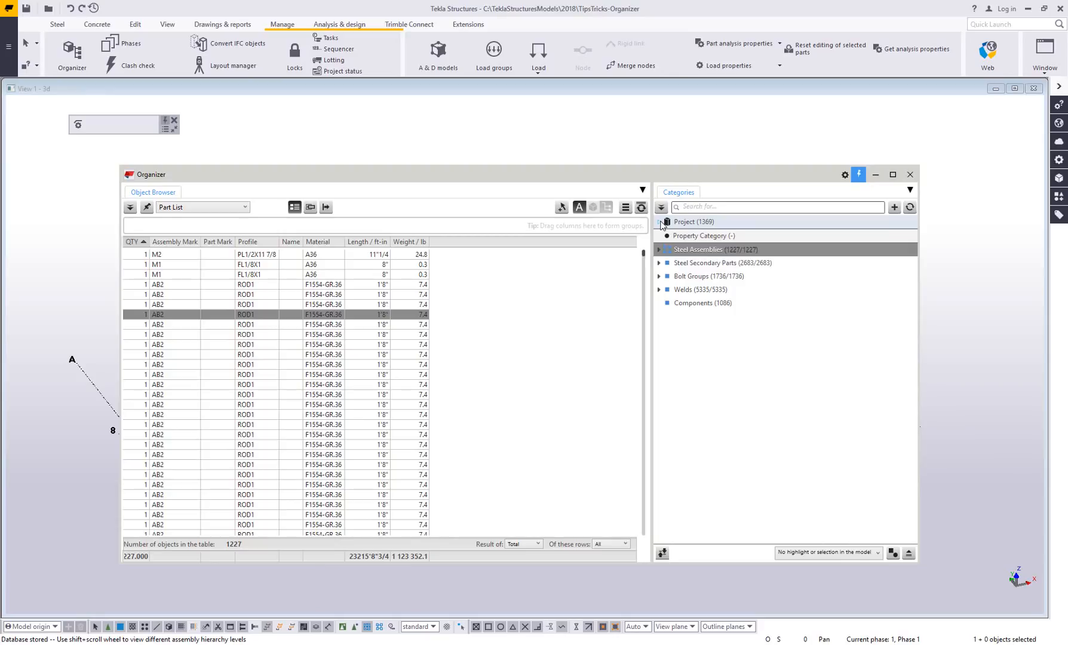
- Expand Project (1369) to show its Uncategorized and Site groups
{"action": "left_click", "coordinate": [659, 221]}
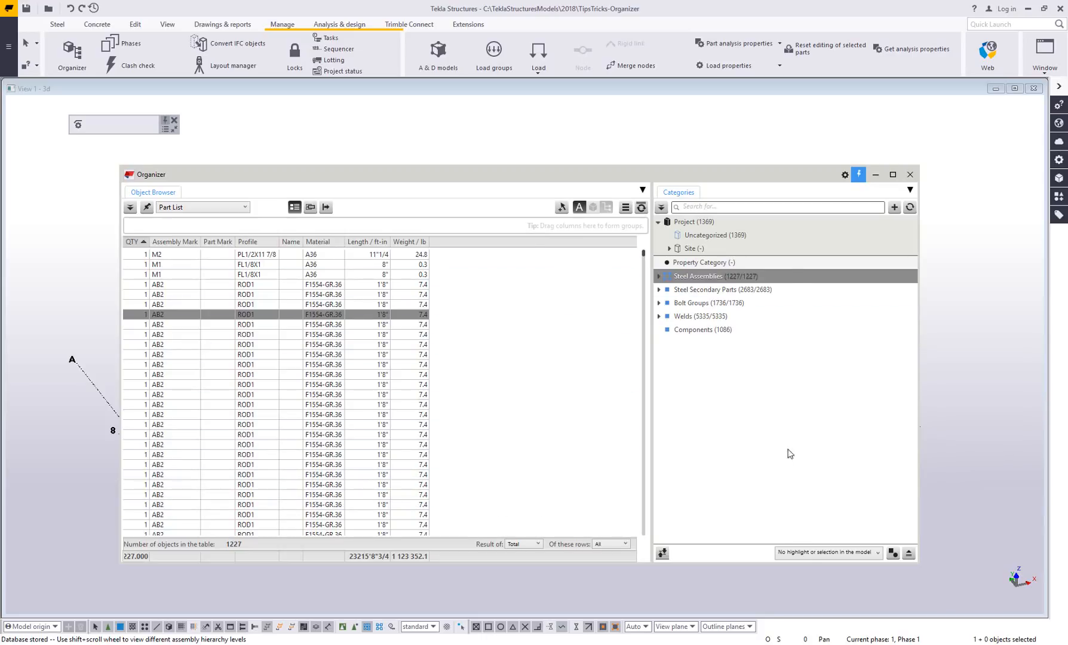
{"action": "mouse_move", "coordinate": [699, 440]}
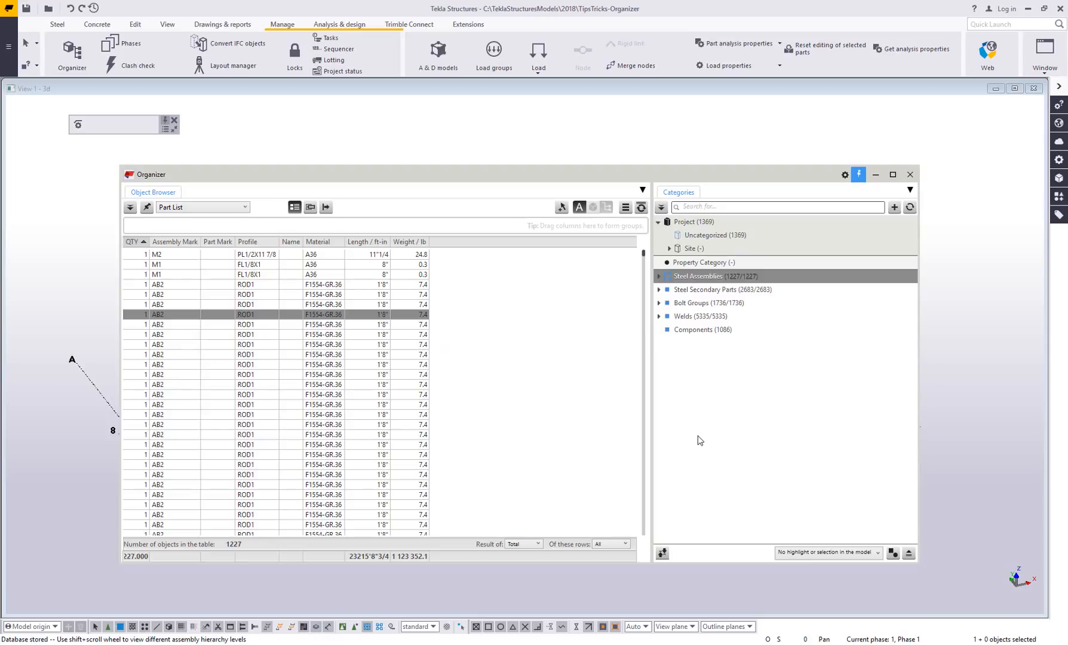
{"action": "mouse_move", "coordinate": [686, 433]}
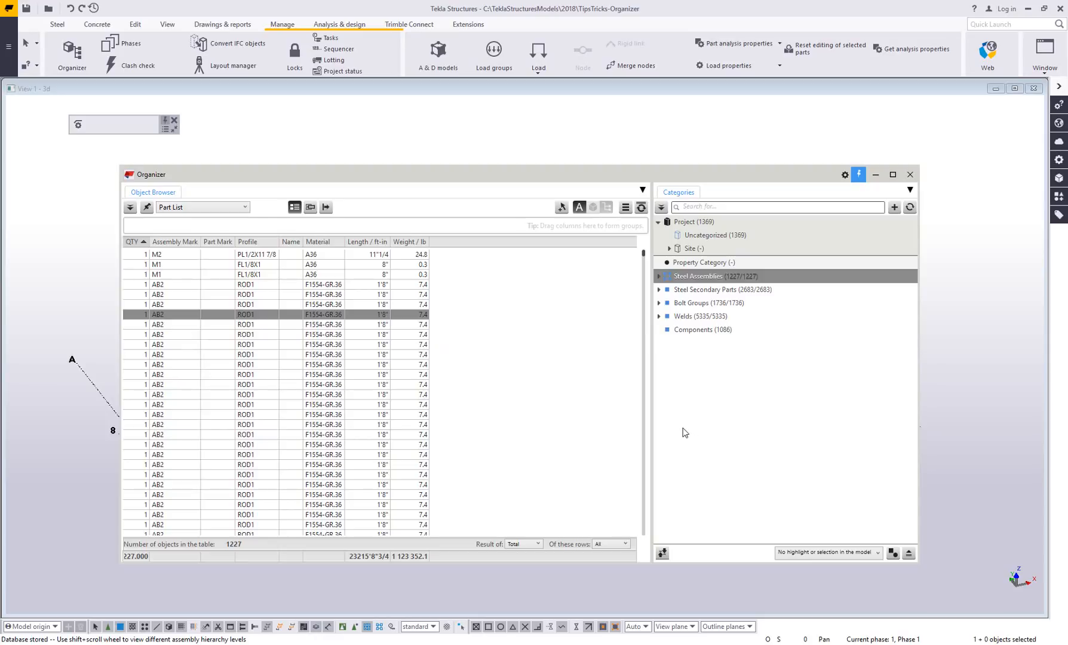
{"action": "mouse_move", "coordinate": [687, 438]}
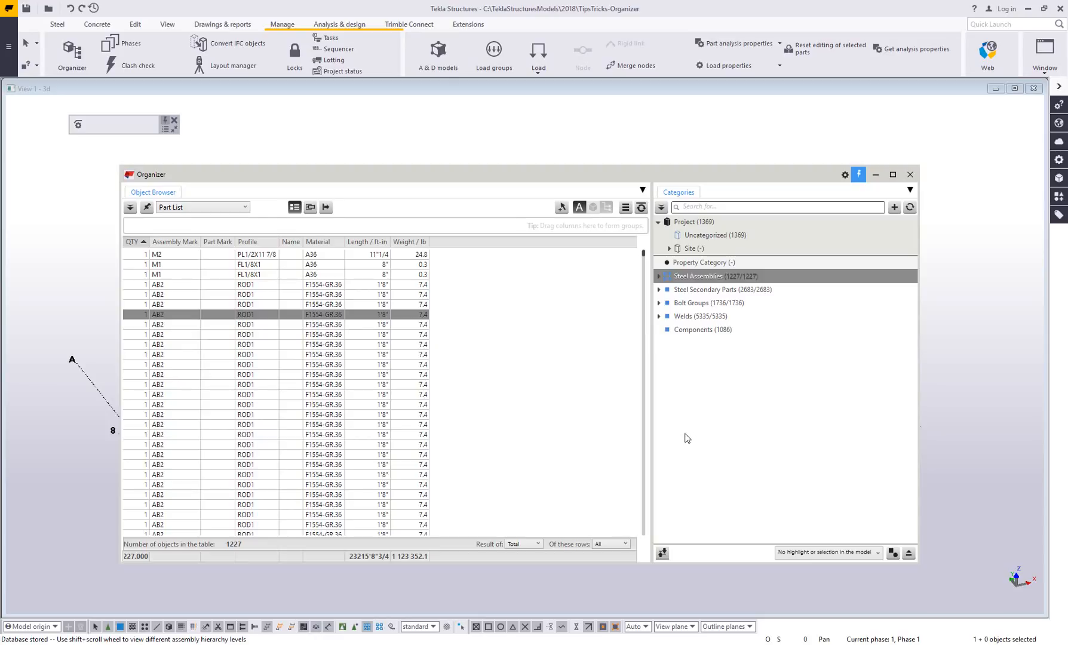
{"action": "mouse_move", "coordinate": [750, 440]}
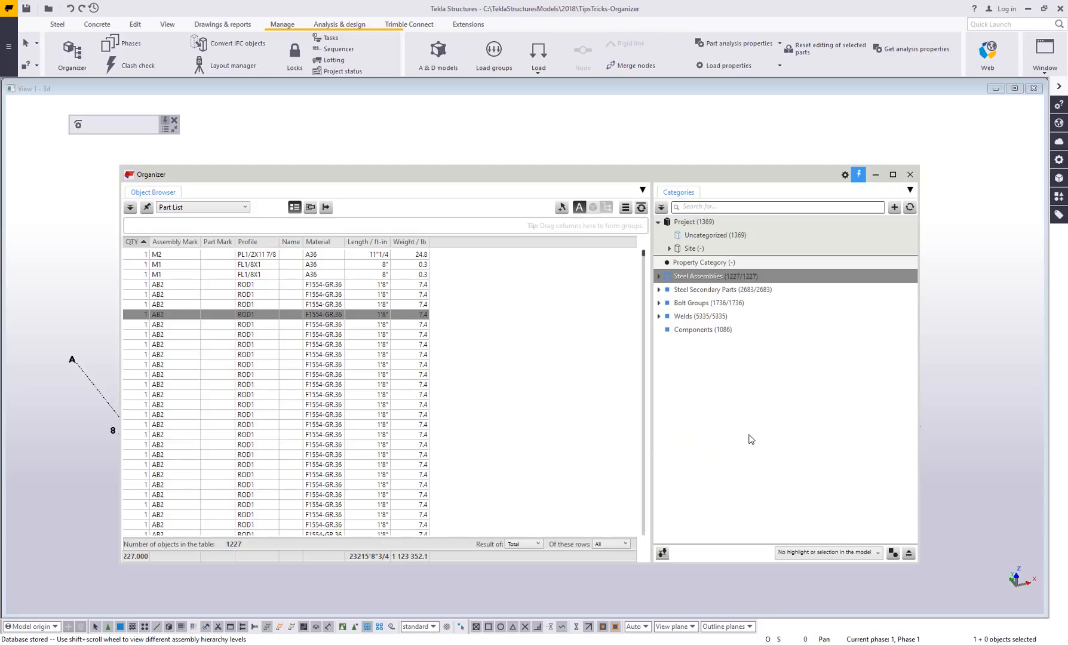